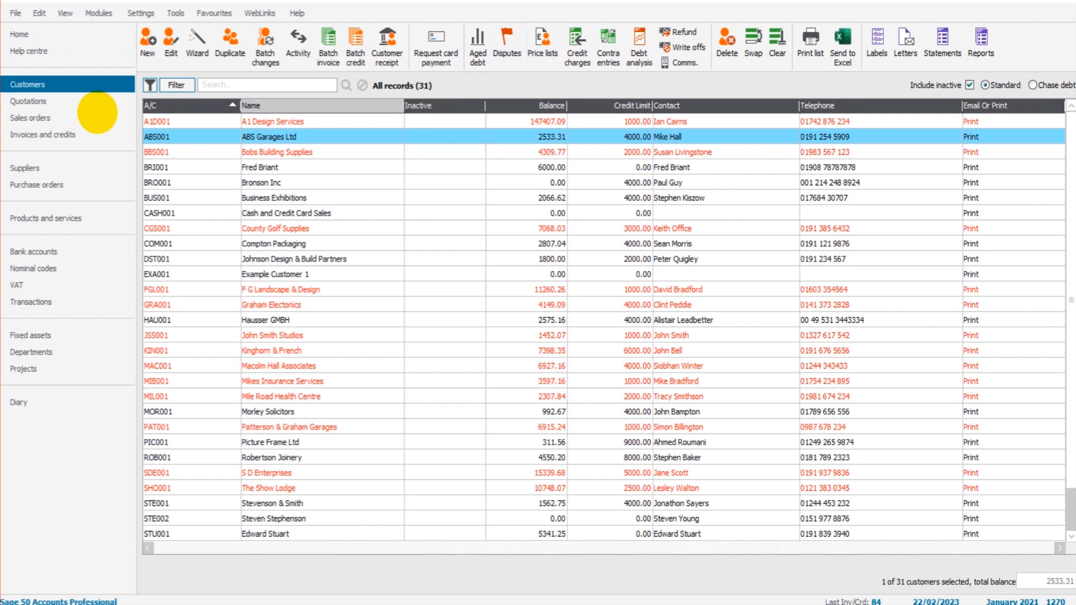
View the 16 supplier records, glance at customers, then return to suppliers.
left_click(24, 168)
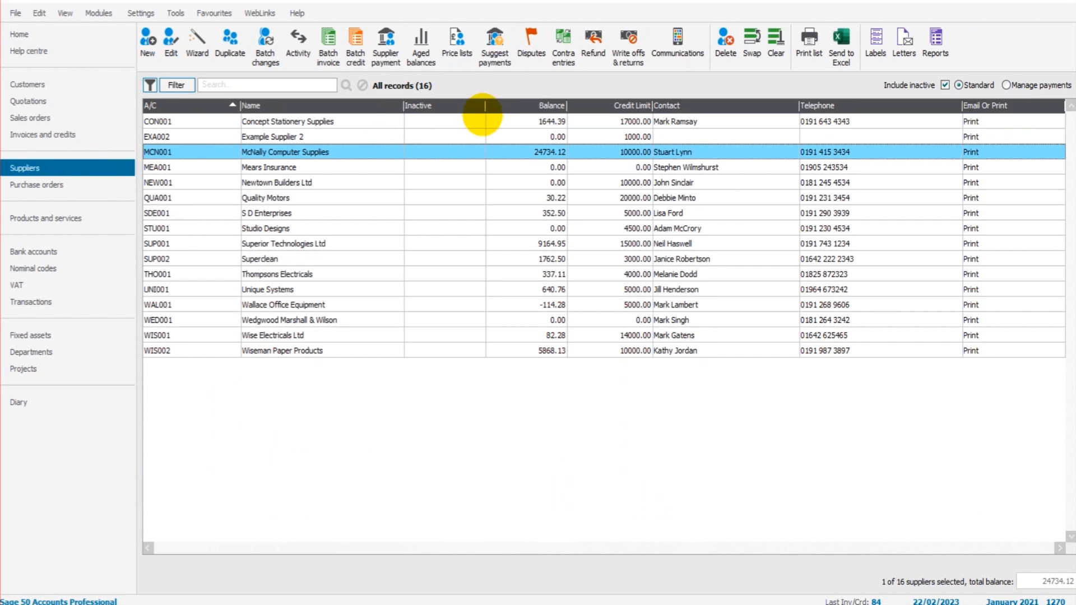
left_click(27, 84)
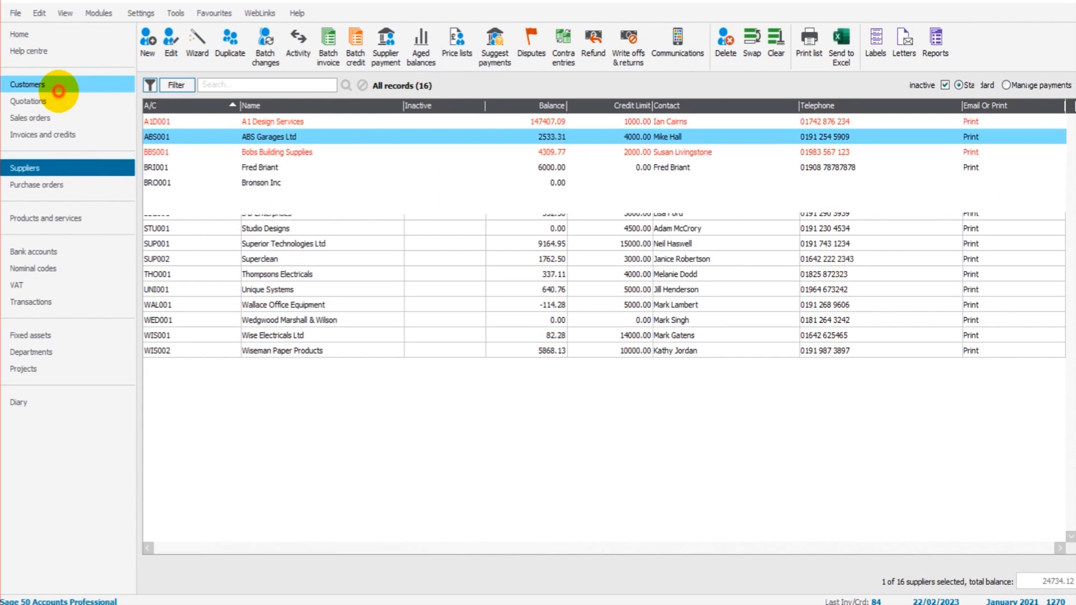
left_click(28, 84)
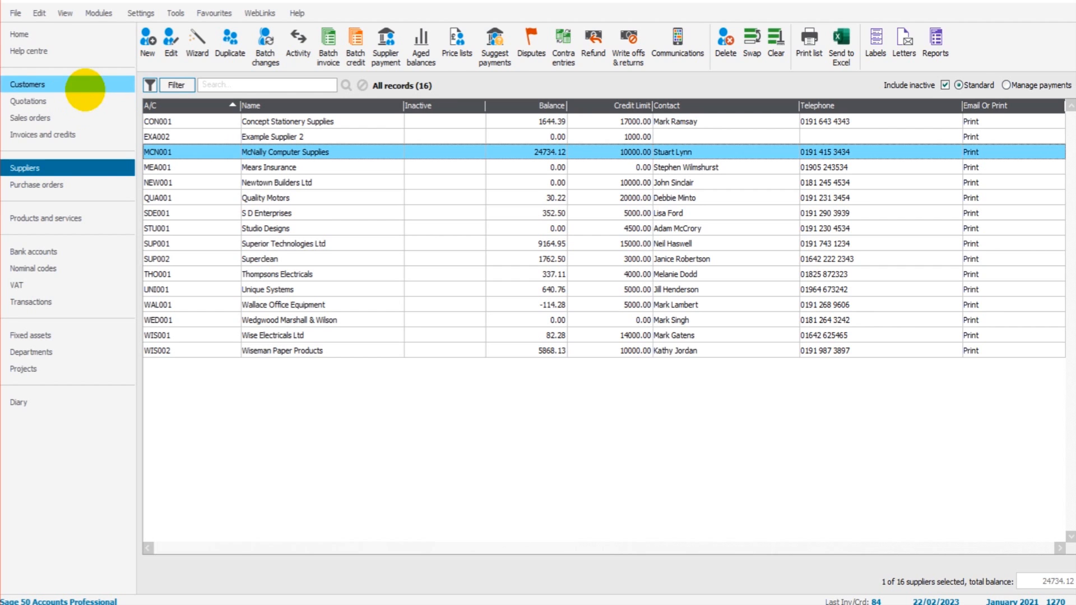
Review the 105-record products and services list, then return to customers.
left_click(28, 84)
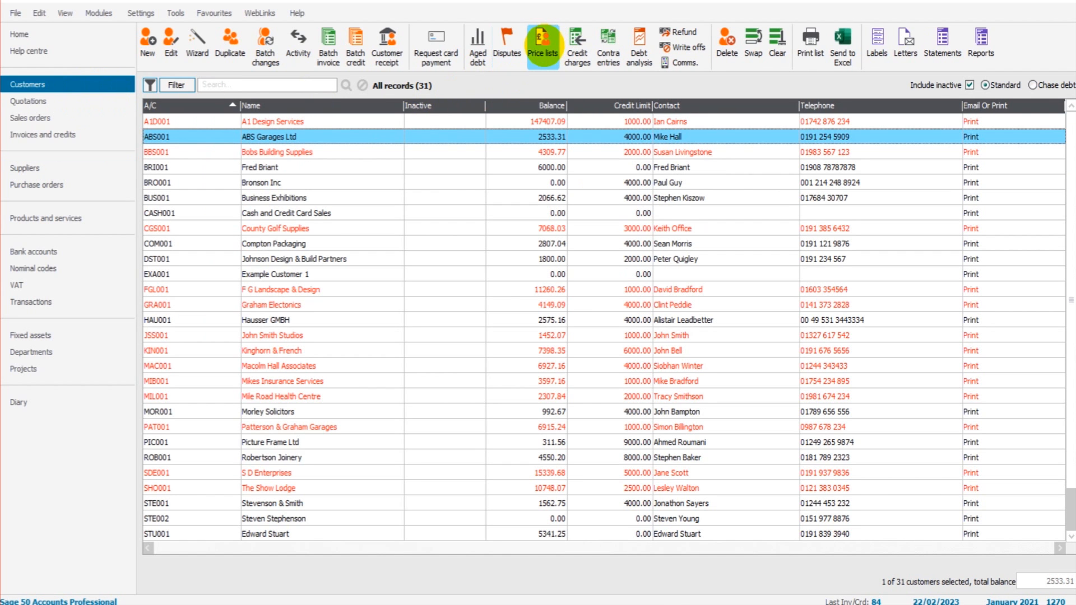
mouse_move(27, 167)
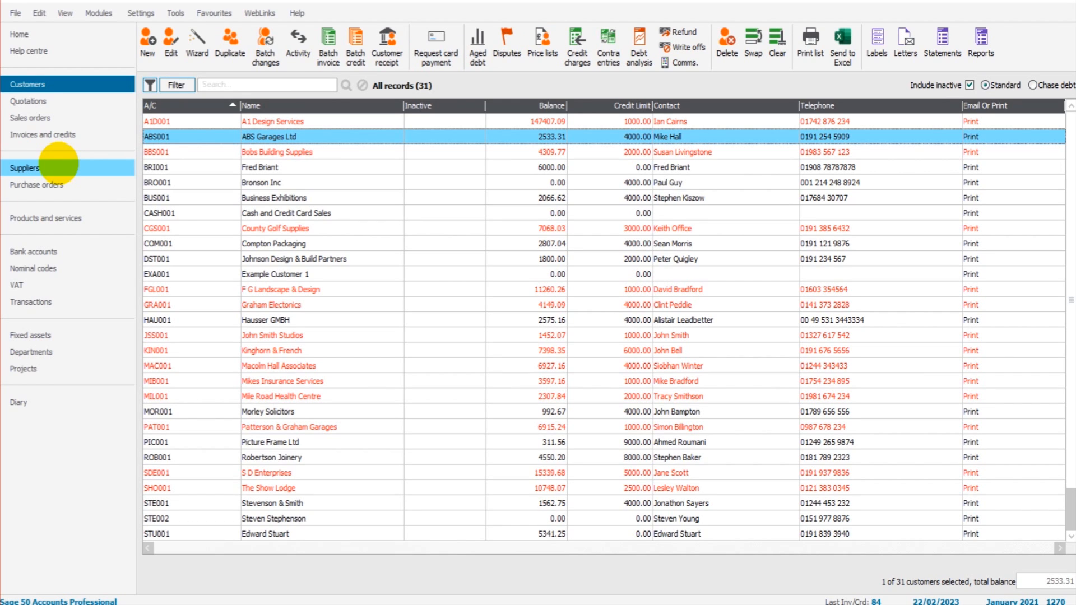
mouse_move(543, 40)
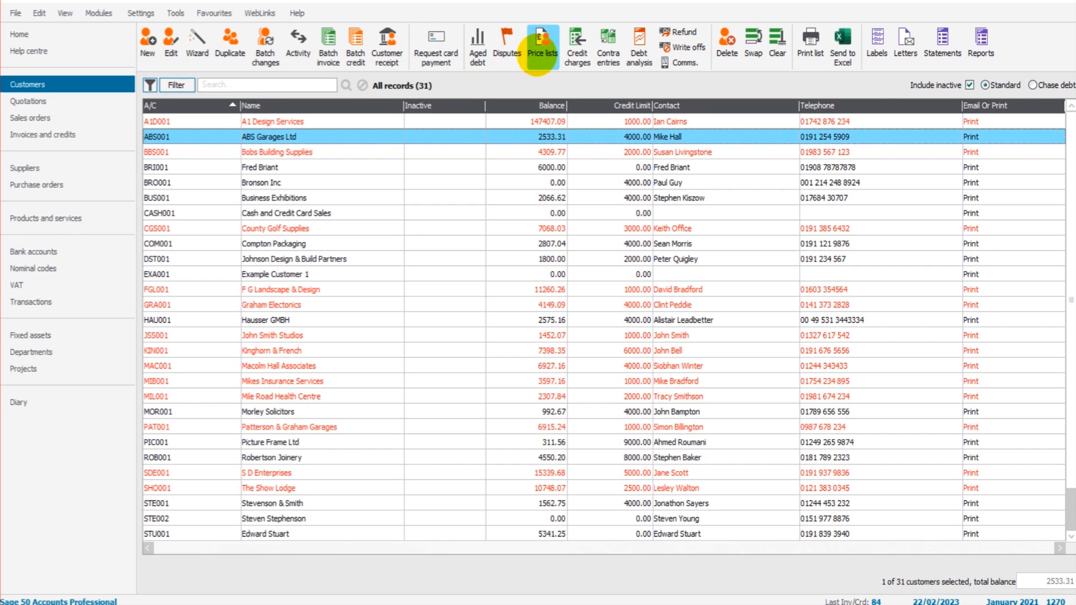
left_click(45, 218)
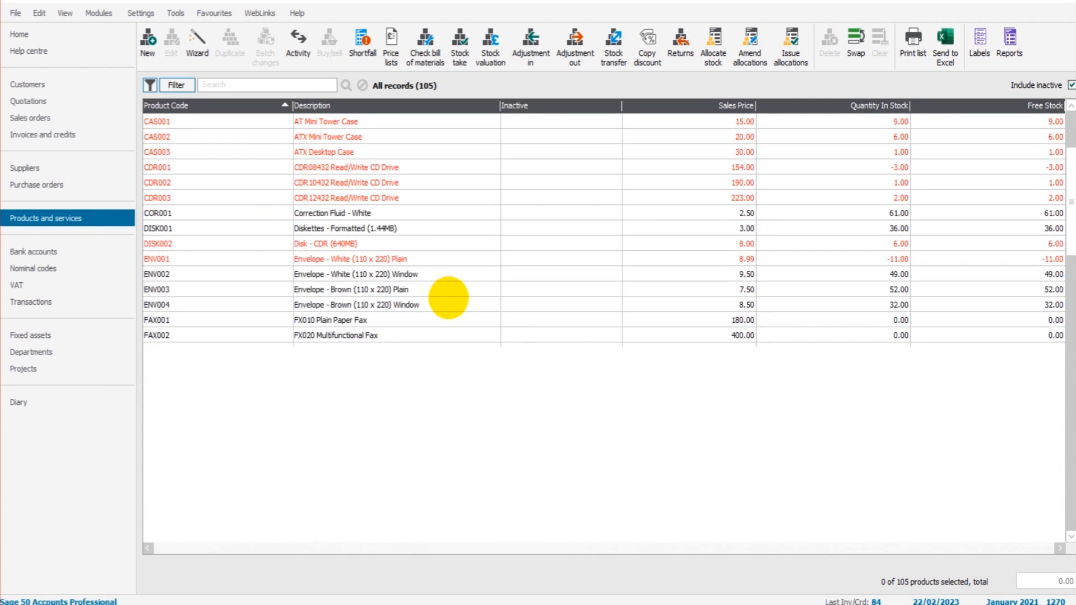
scroll("up", 3)
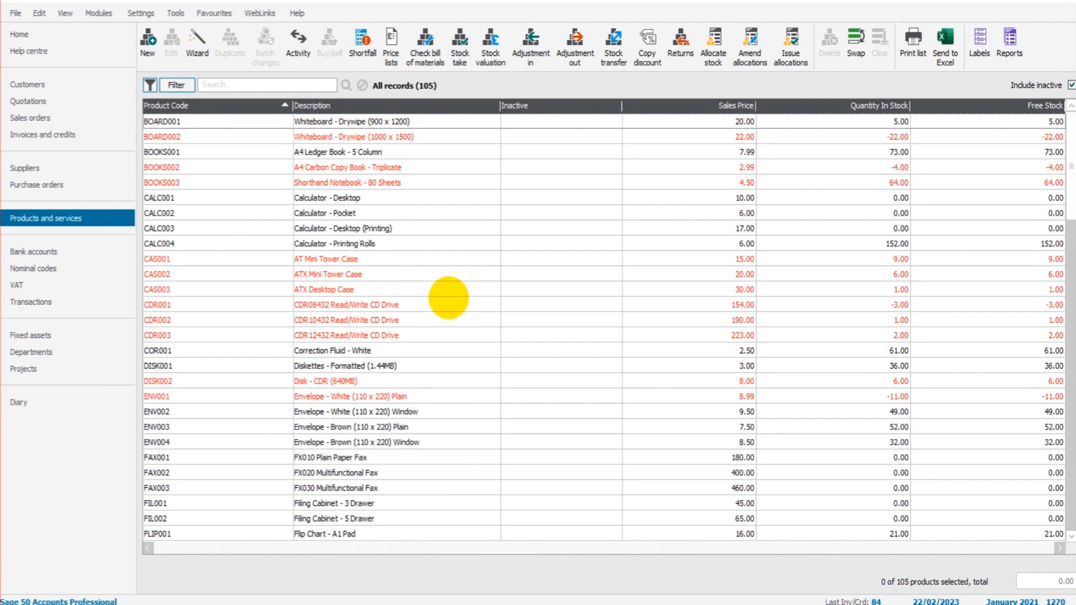
left_click(27, 83)
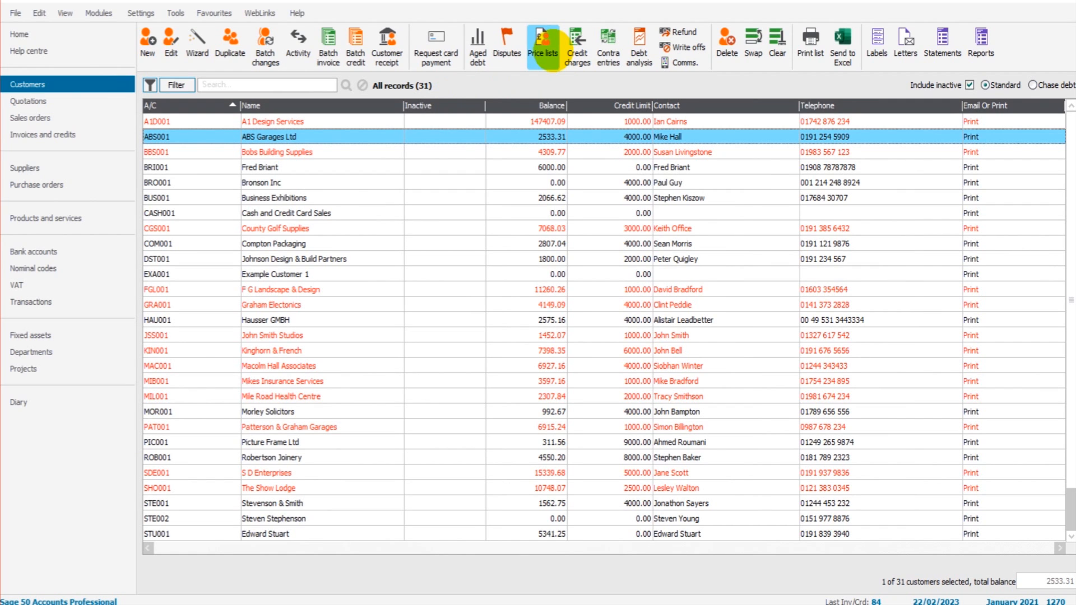
Revisit products, view the 84 invoices and credits, and return to customers.
left_click(46, 218)
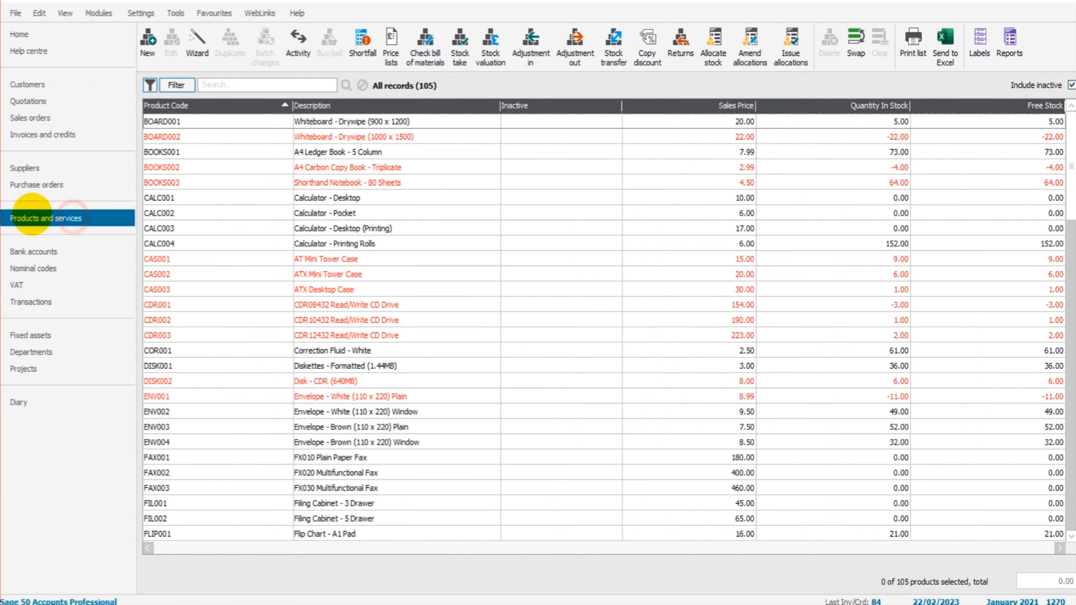
left_click(28, 84)
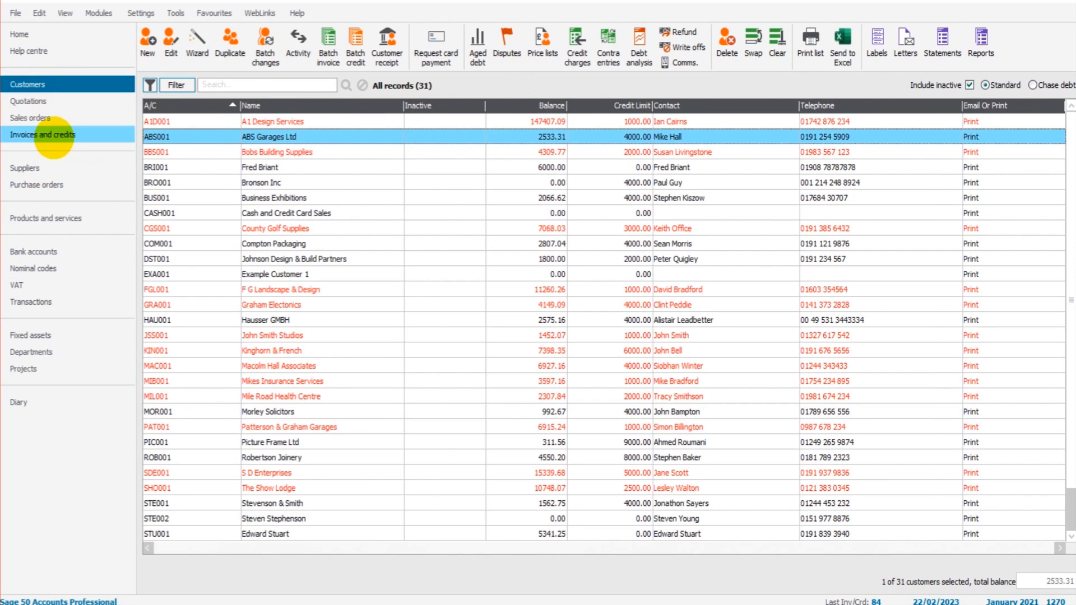
left_click(43, 135)
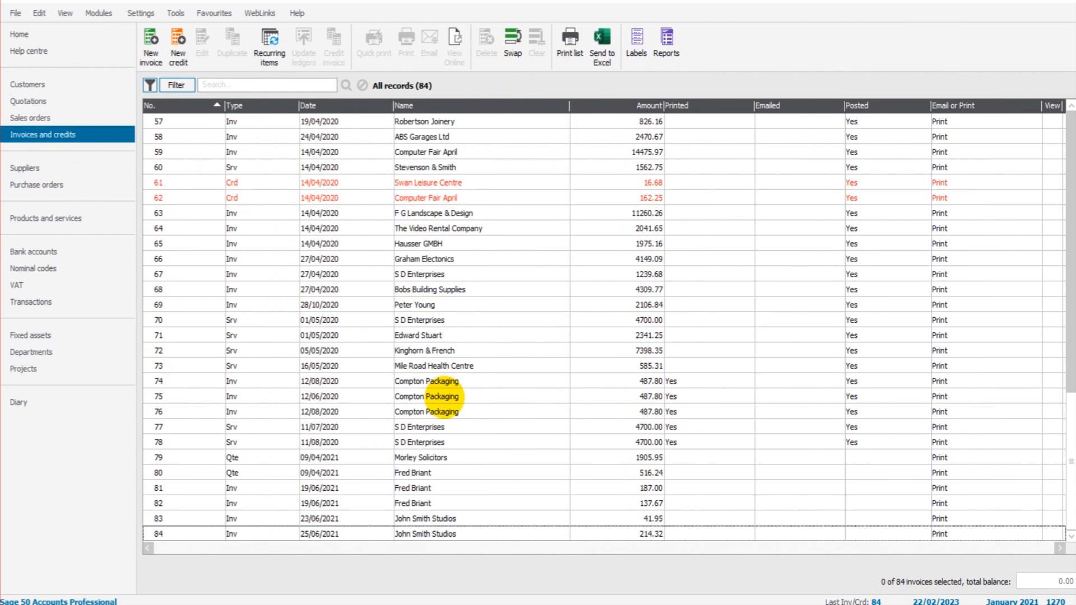
left_click(28, 83)
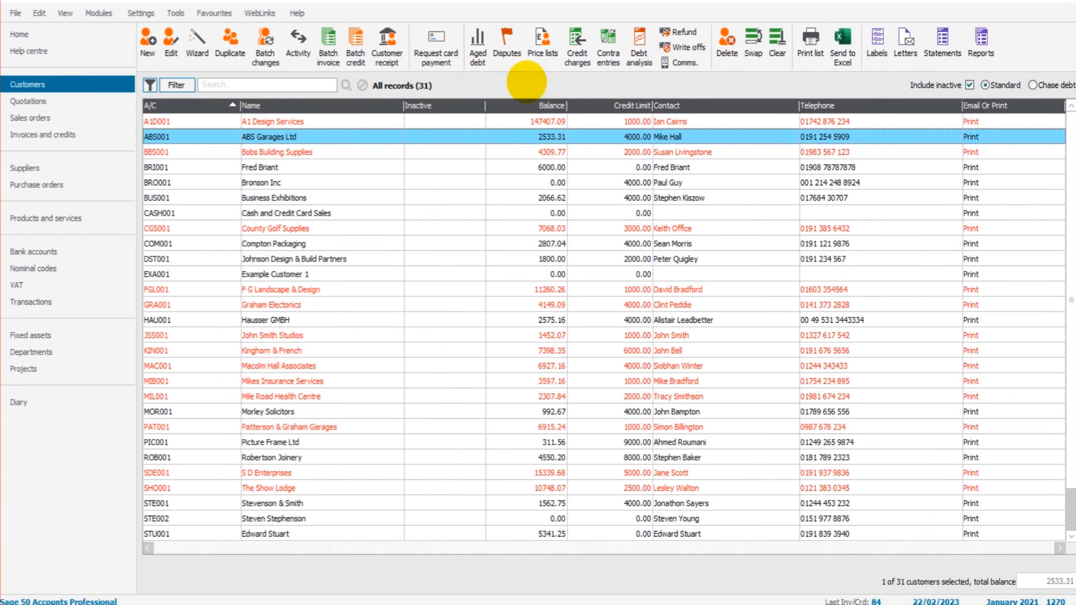
mouse_move(275, 228)
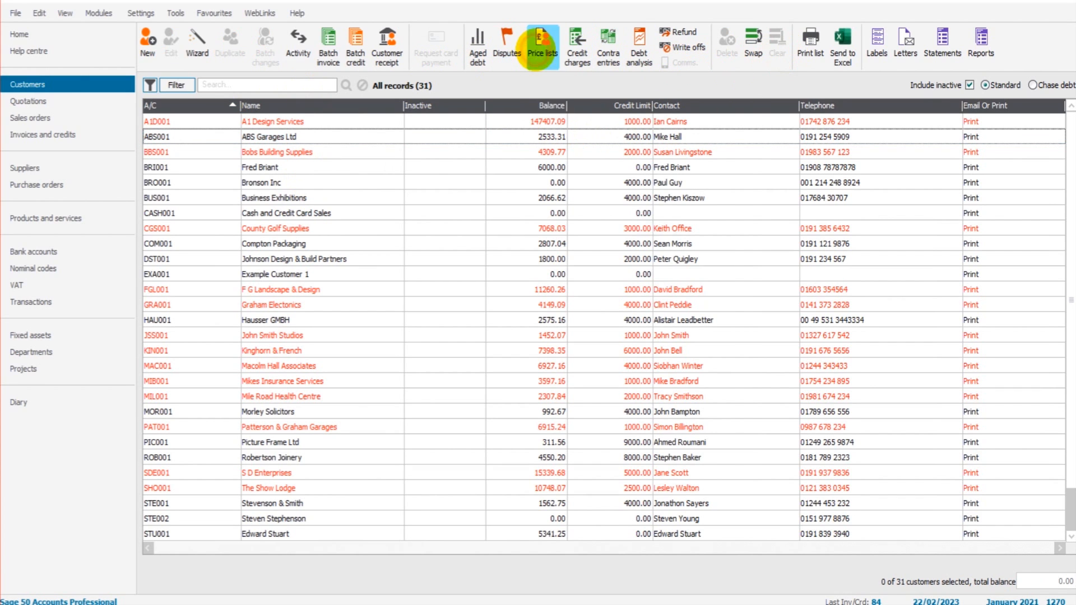
Compare the Public, Trade B and Trade A price lists, opening TRADEA for review.
left_click(542, 45)
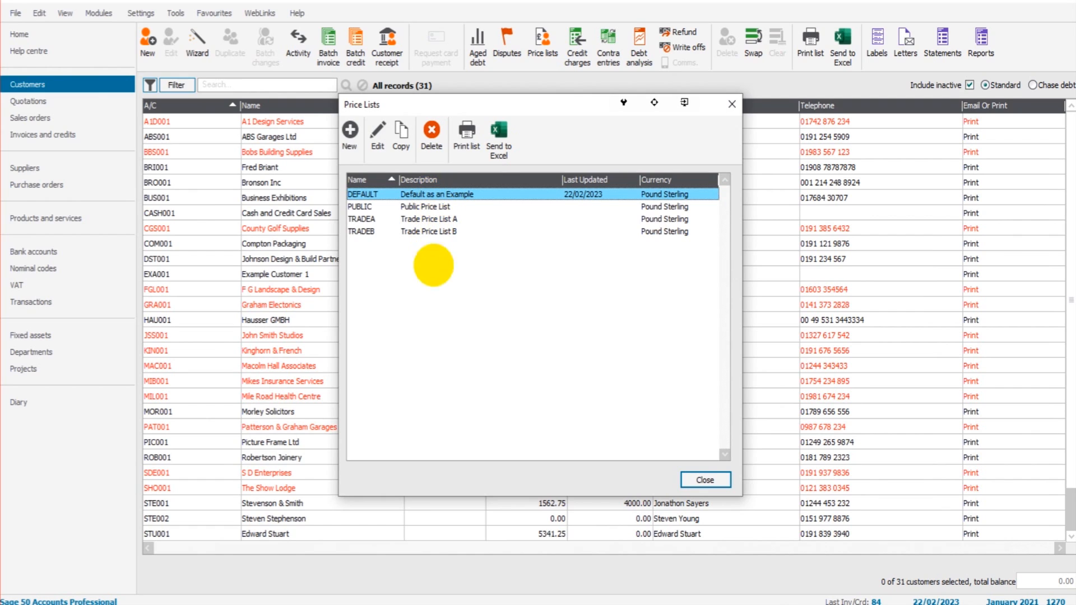
left_click(425, 207)
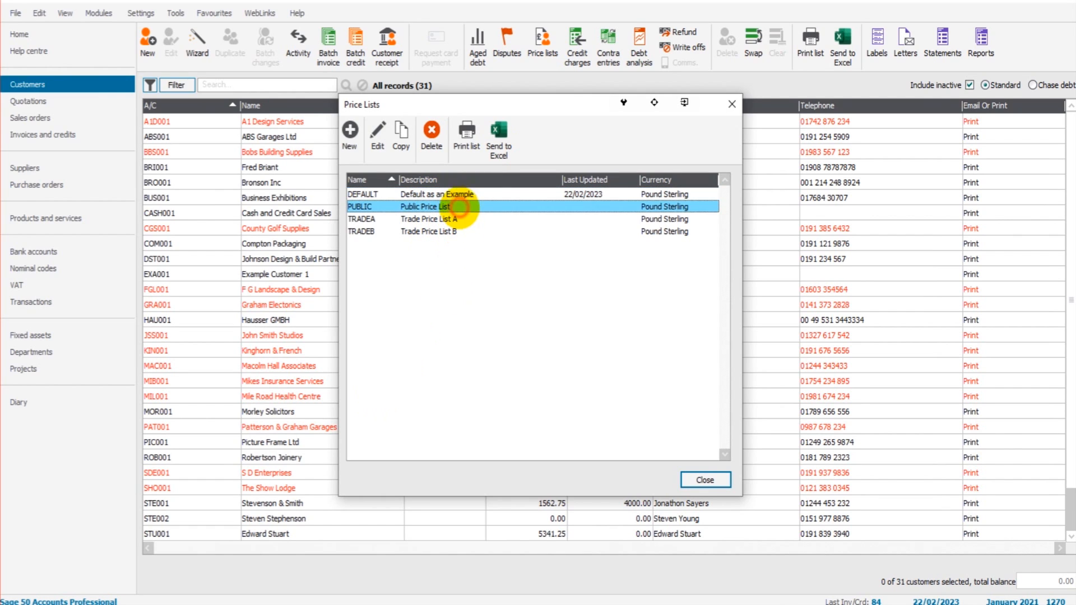
left_click(429, 231)
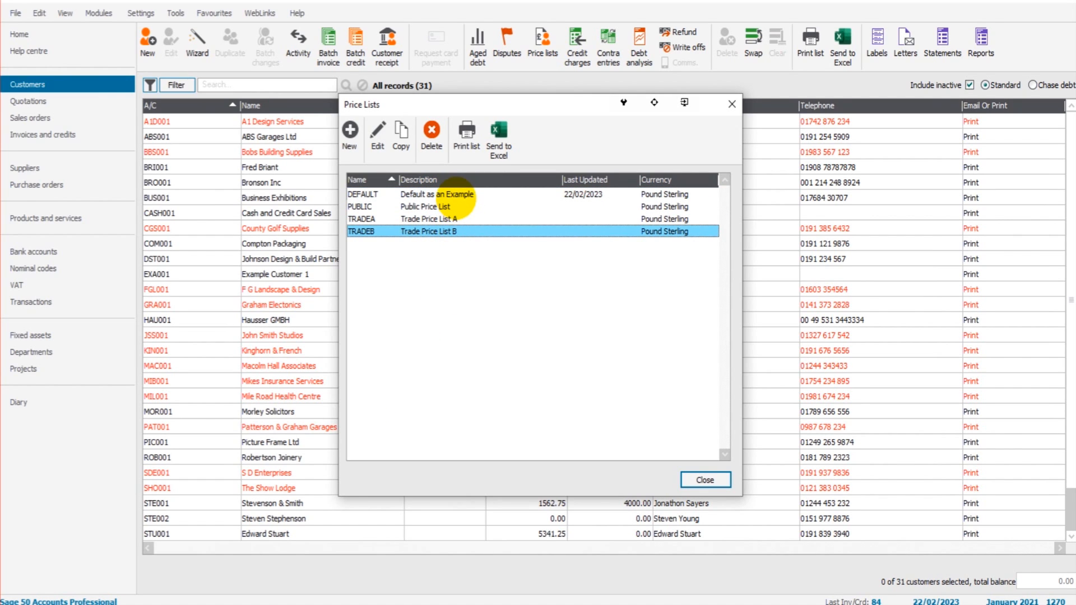
left_click(439, 207)
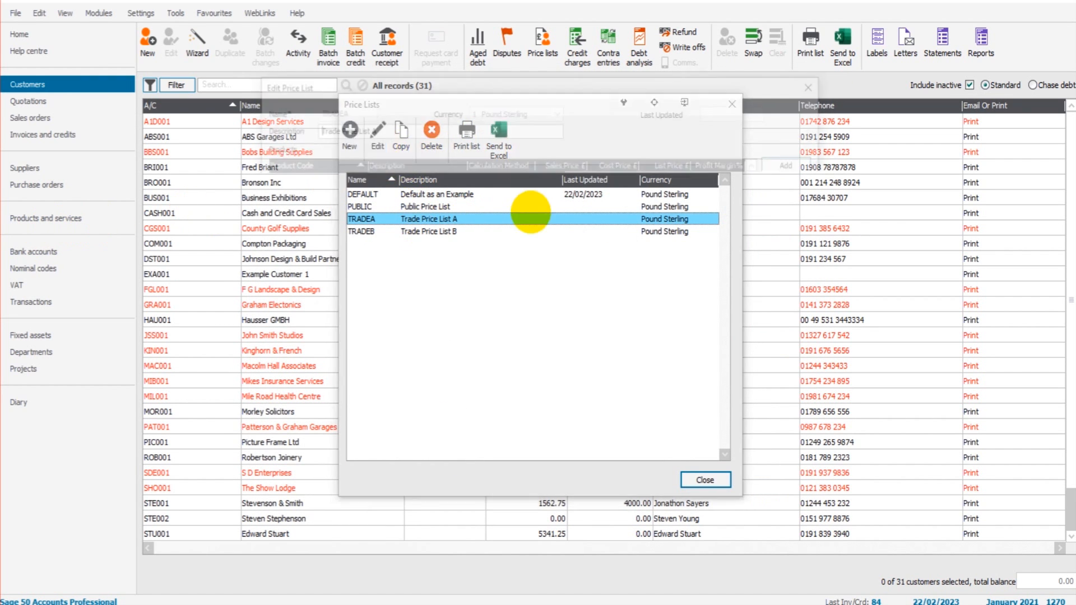
left_click(376, 131)
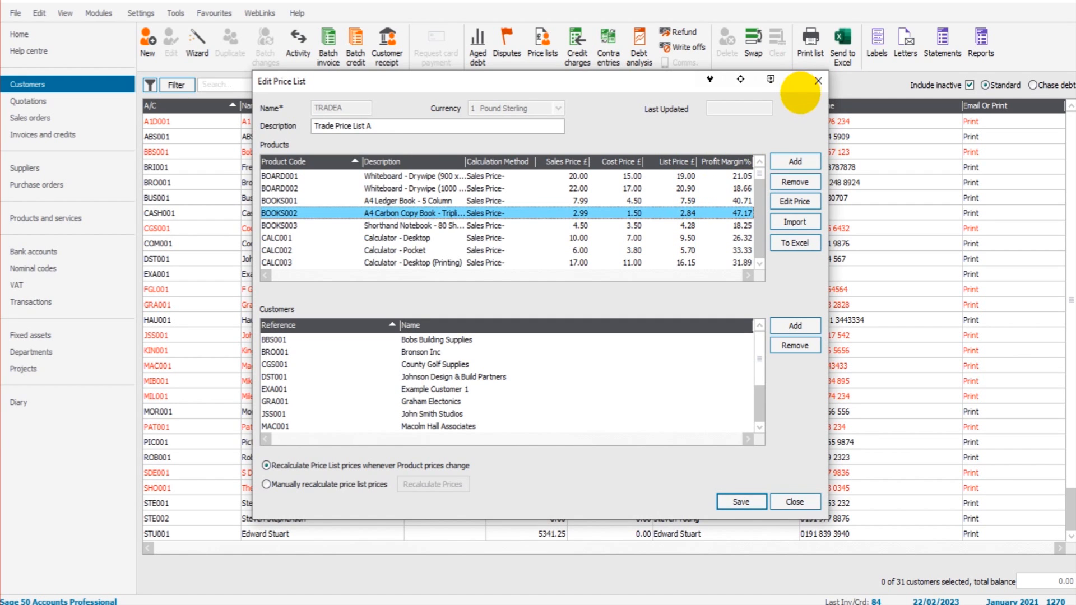
Close TRADEA and start price list EXAMPLE1, described 'Example Price List 1'.
left_click(794, 501)
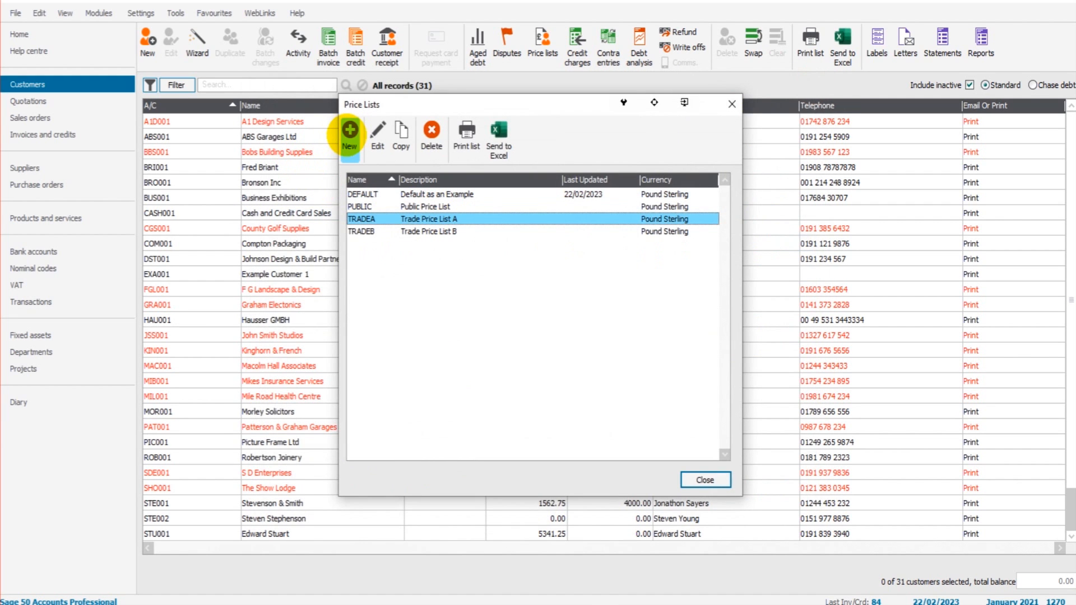
left_click(350, 131)
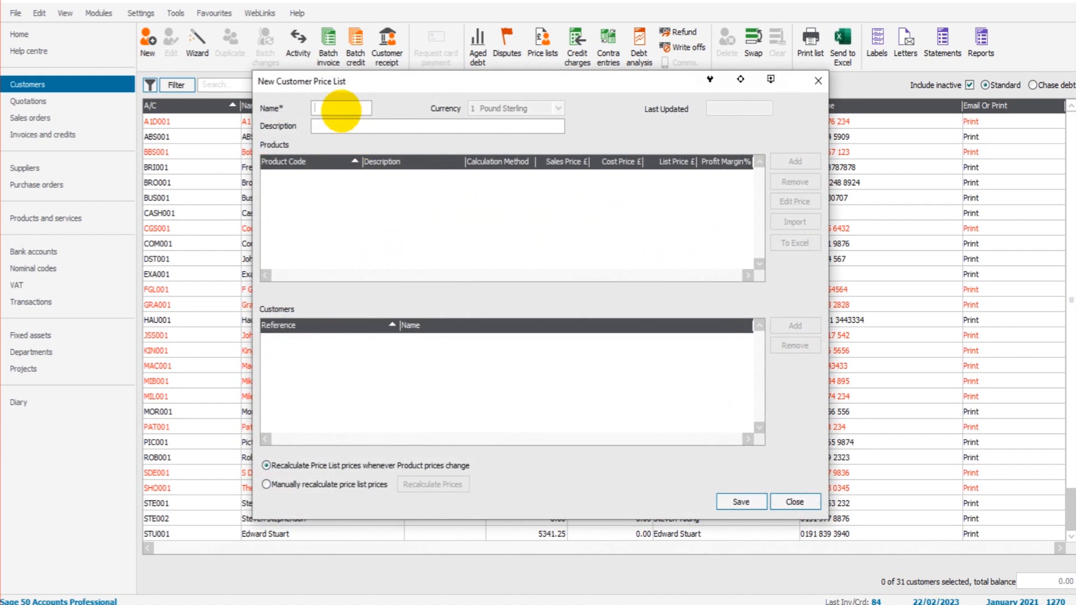
type("E")
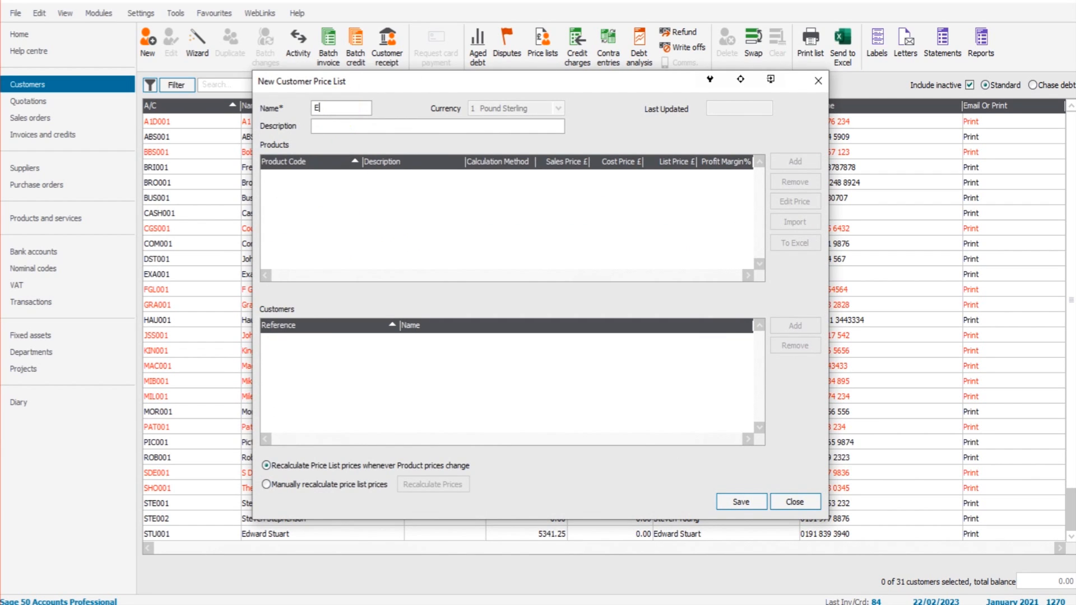
type("XAMPLE1")
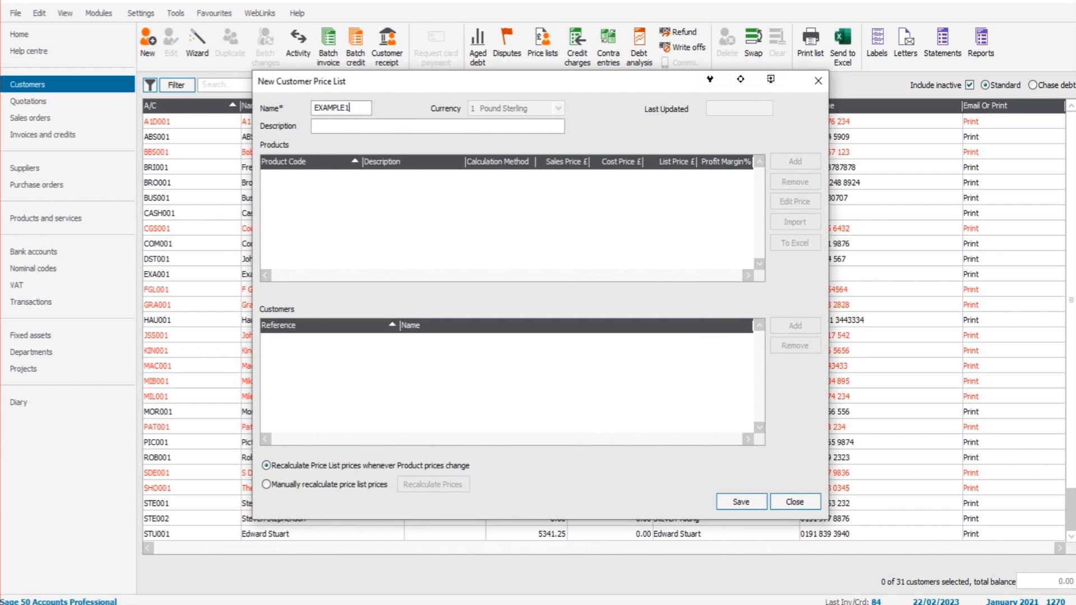
type("Example Price List 1")
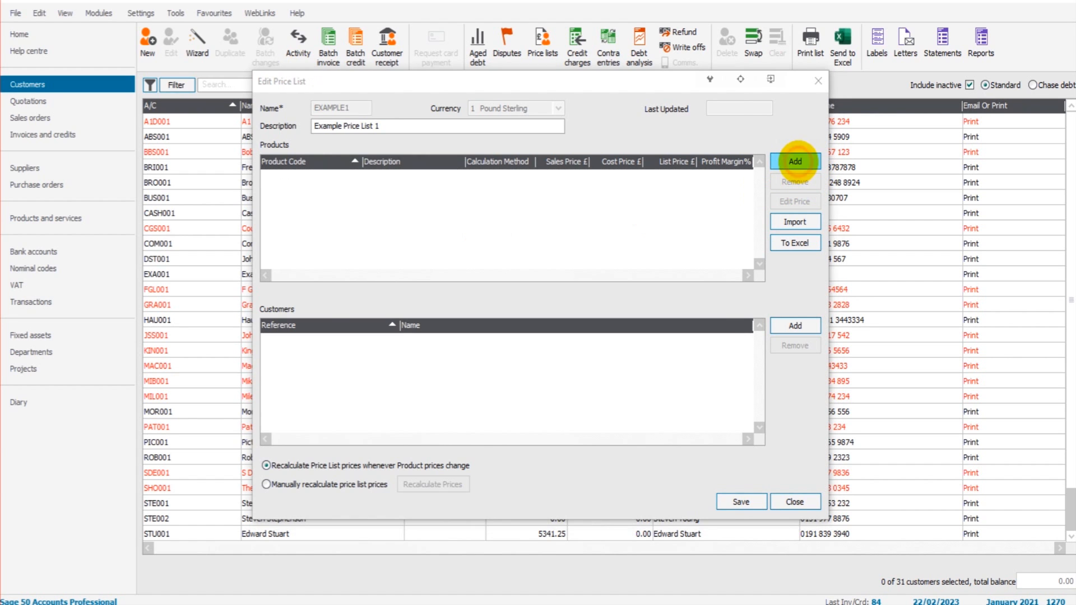
Add BOARD002 to EXAMPLE1 with a 10.00% sales price decrease, giving 19.80.
left_click(795, 162)
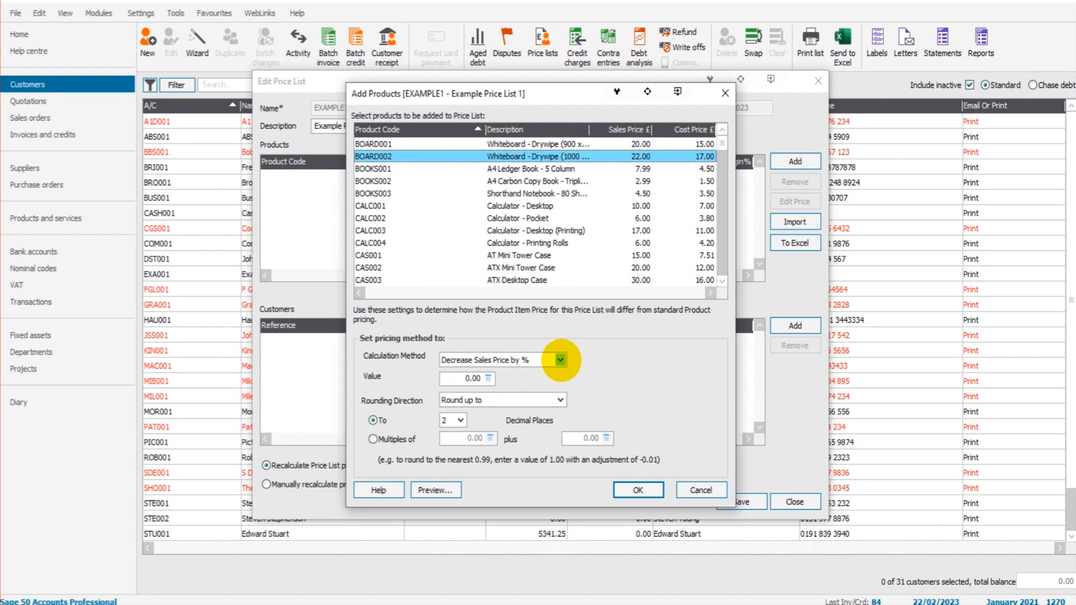
left_click(559, 360)
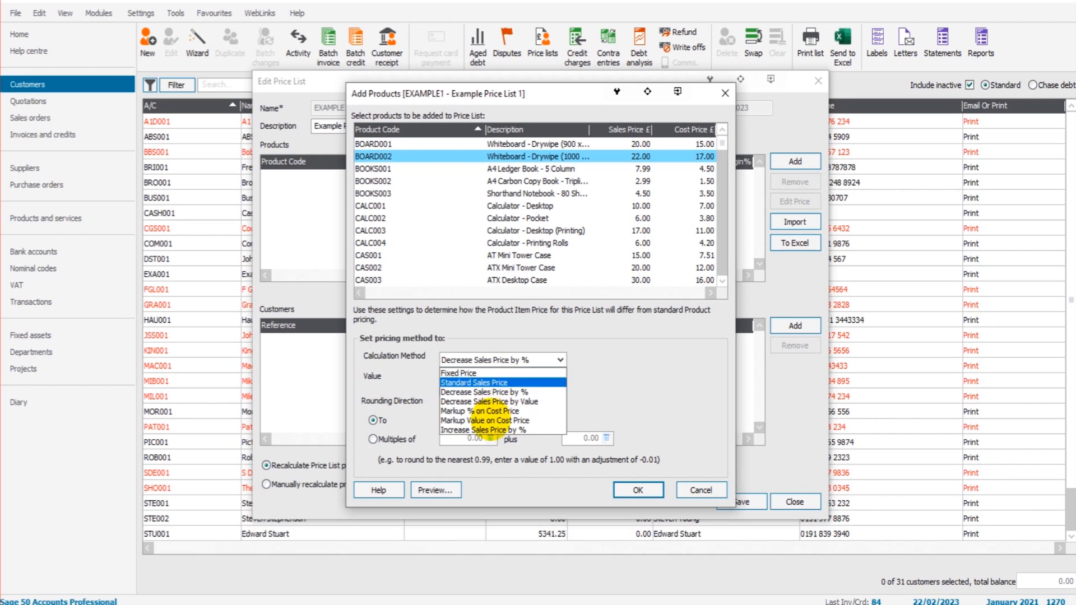
mouse_move(480, 411)
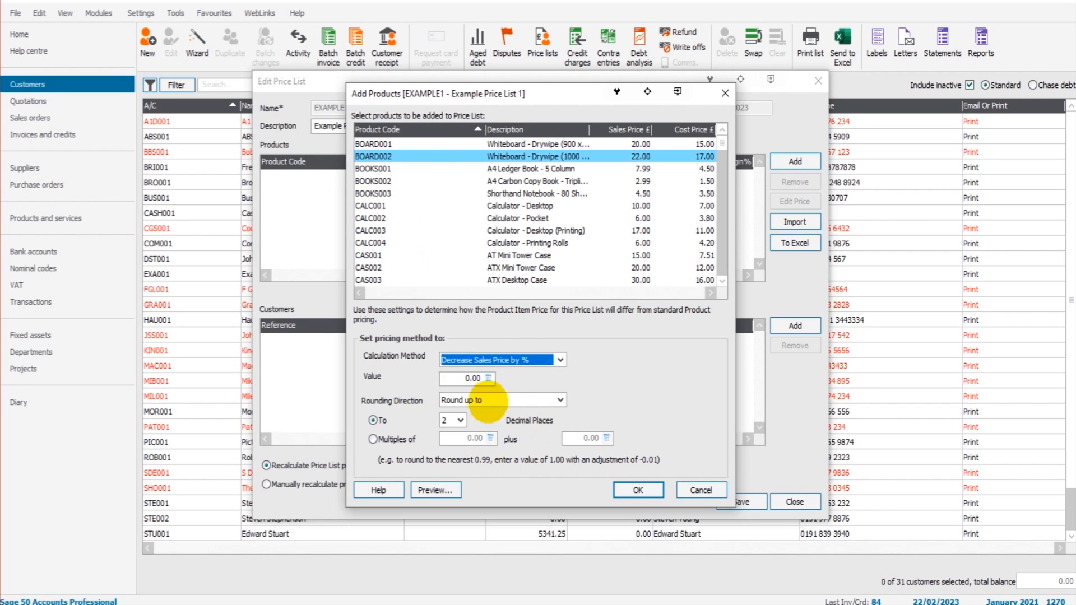
left_click(464, 379)
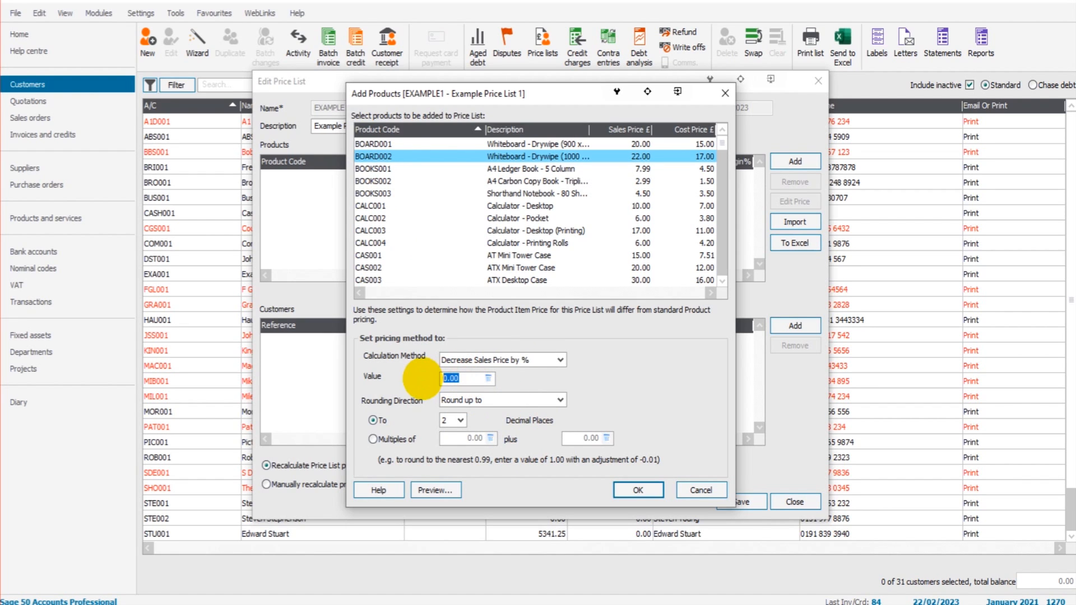
type("10.00")
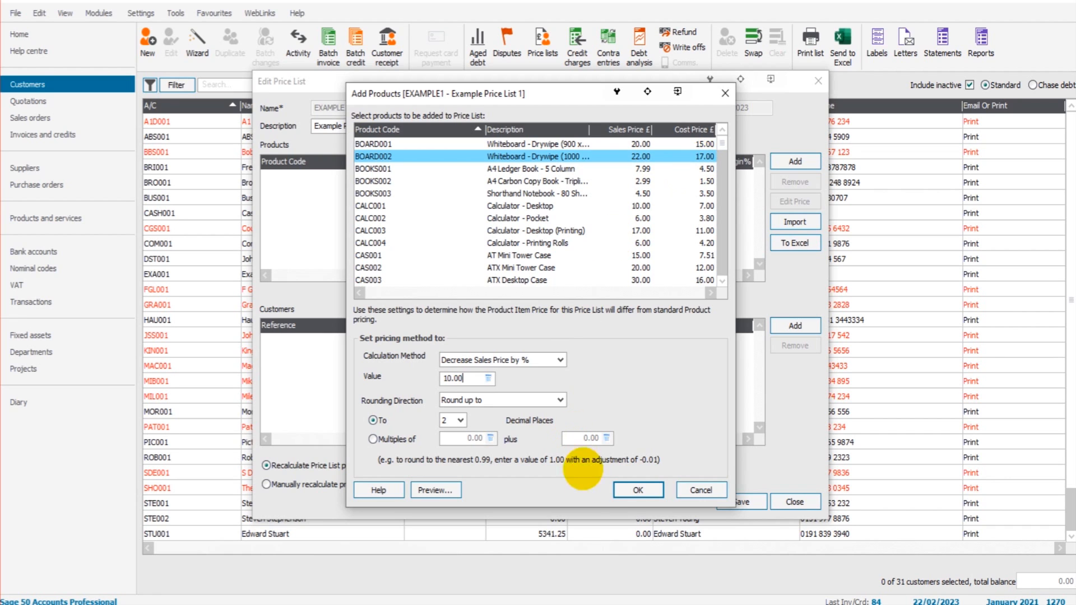
left_click(636, 490)
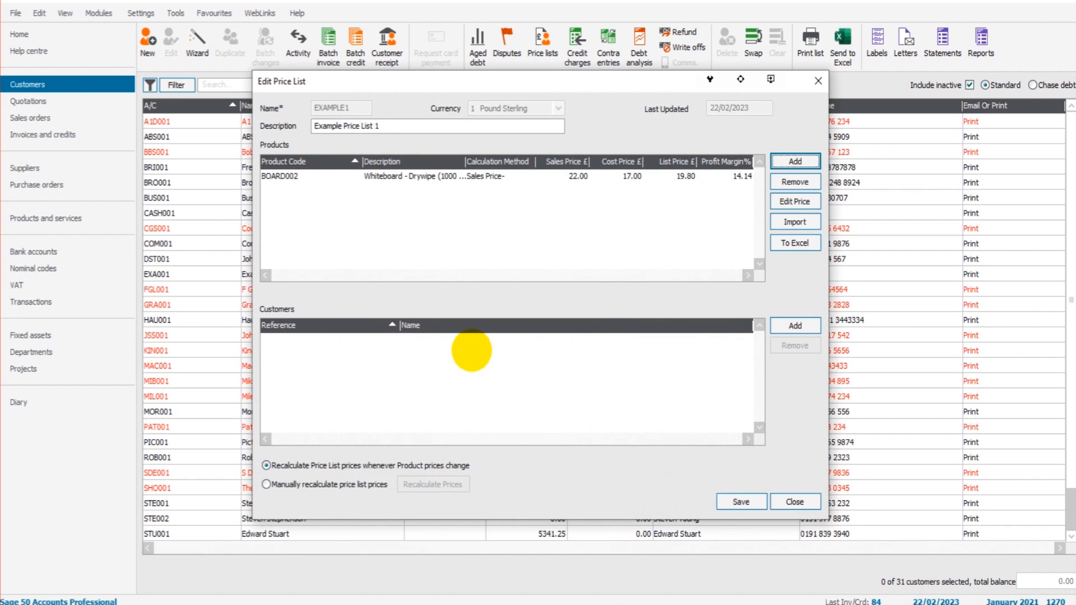
Select BOARD002 in EXAMPLE1 and bring up its Edit Price settings.
left_click(480, 176)
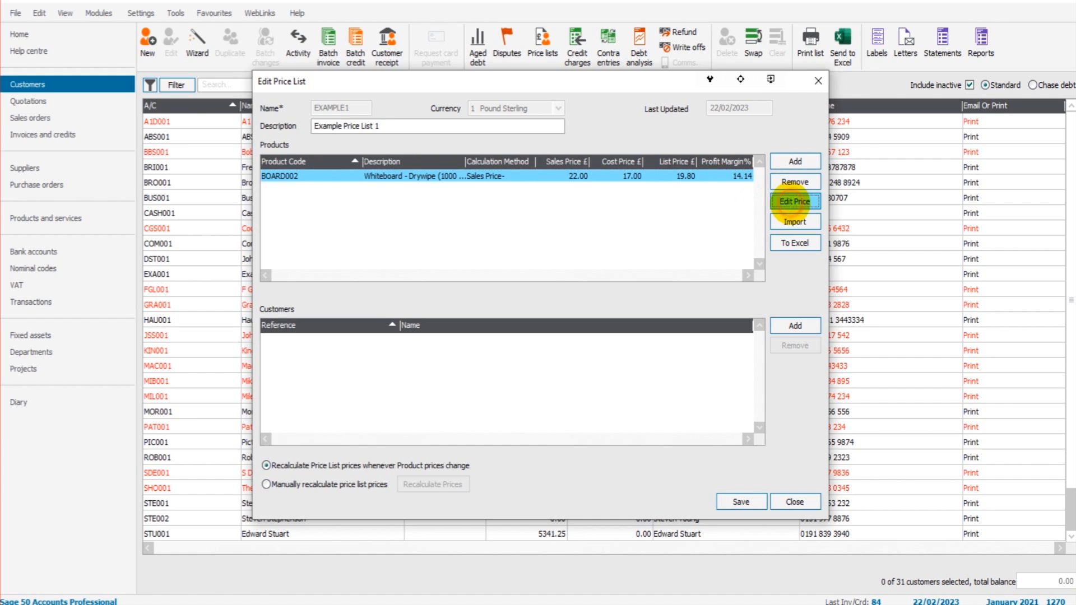
left_click(795, 201)
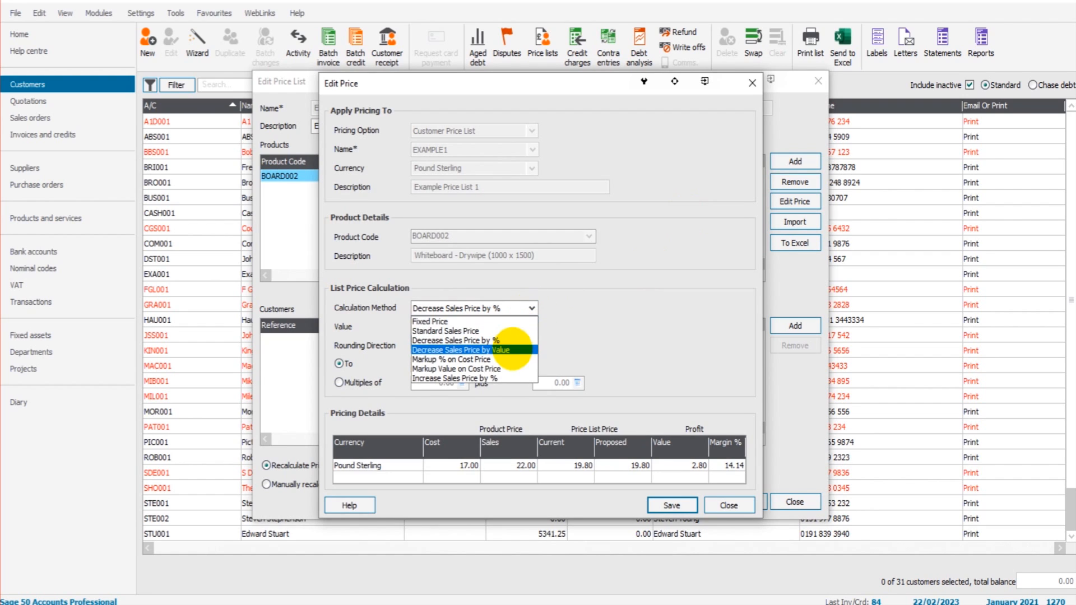
Change BOARD002 to a 2.00 decrease by value and save the 20.00 price.
left_click(456, 349)
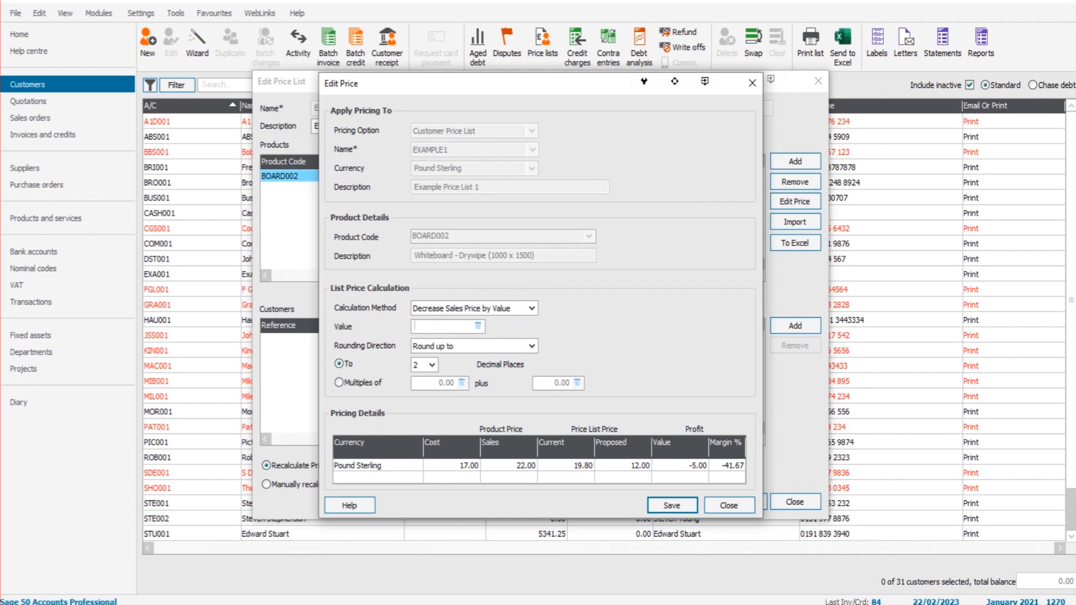
type("2.00")
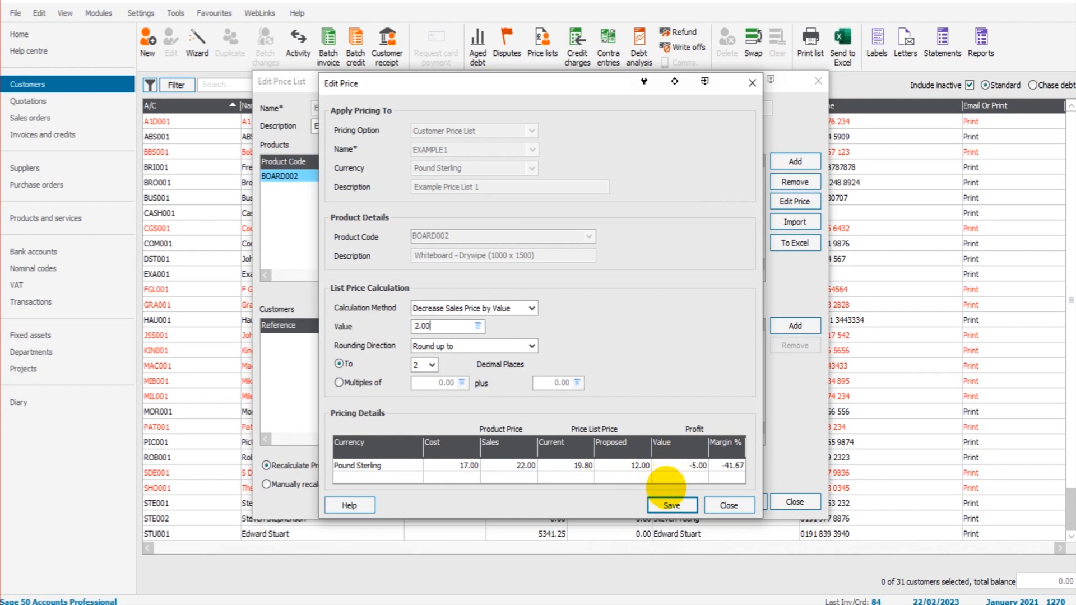
left_click(671, 506)
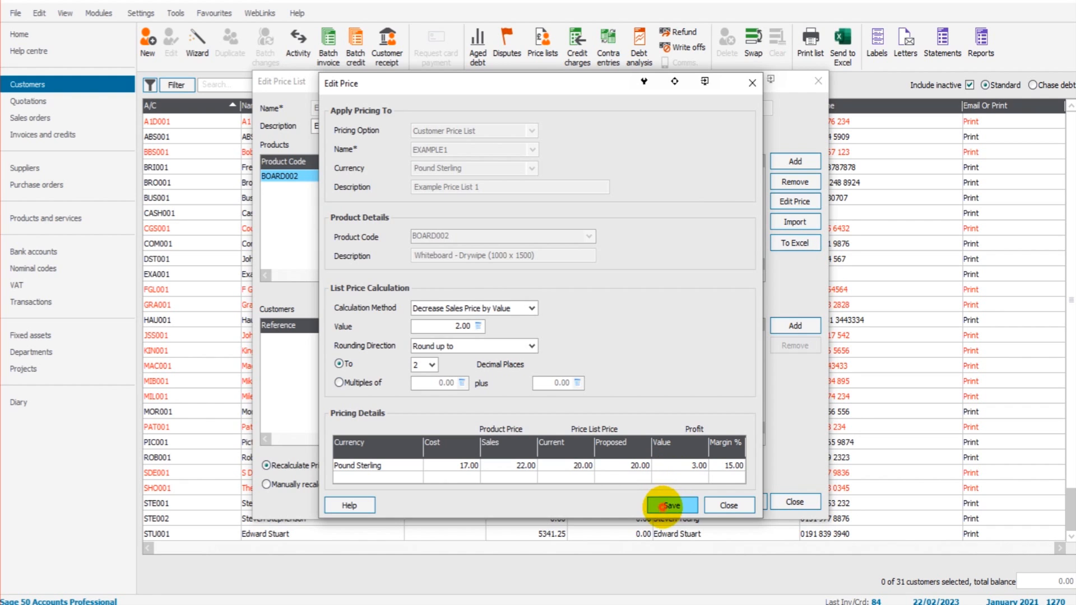
left_click(670, 505)
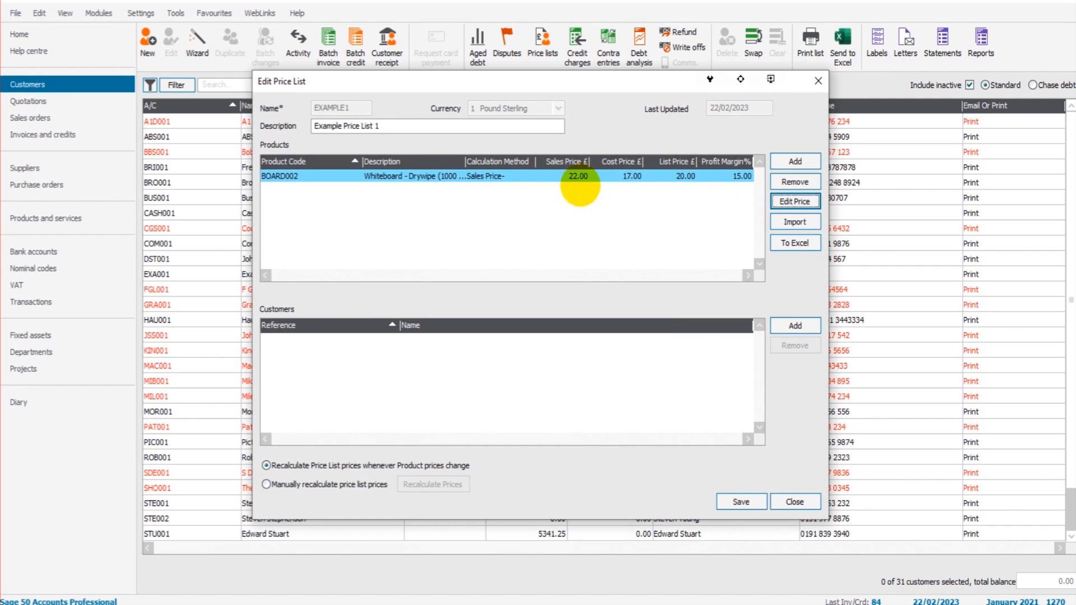
mouse_move(587, 260)
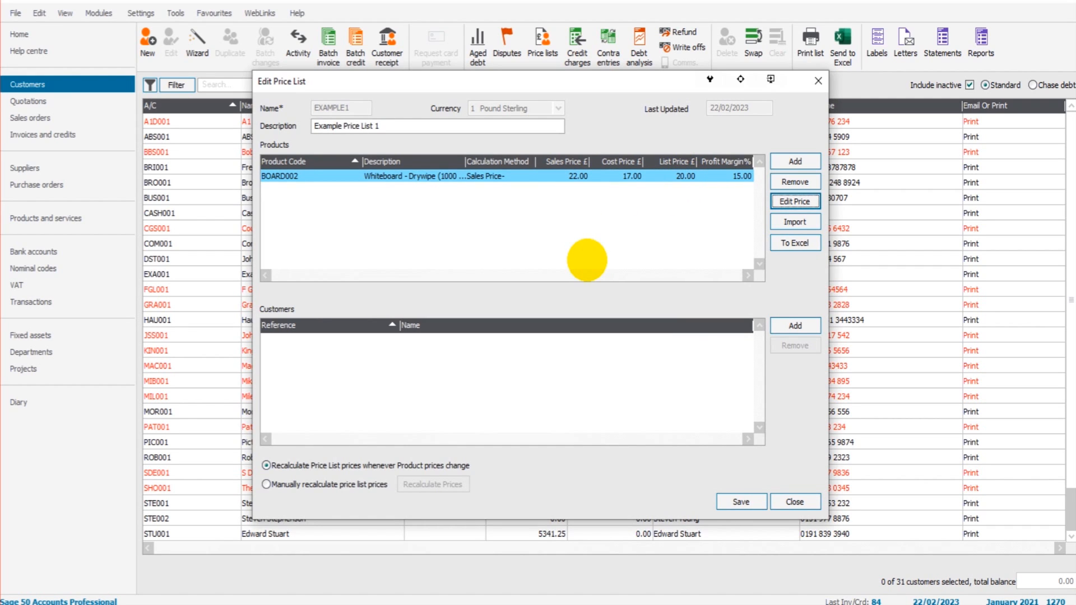
mouse_move(597, 204)
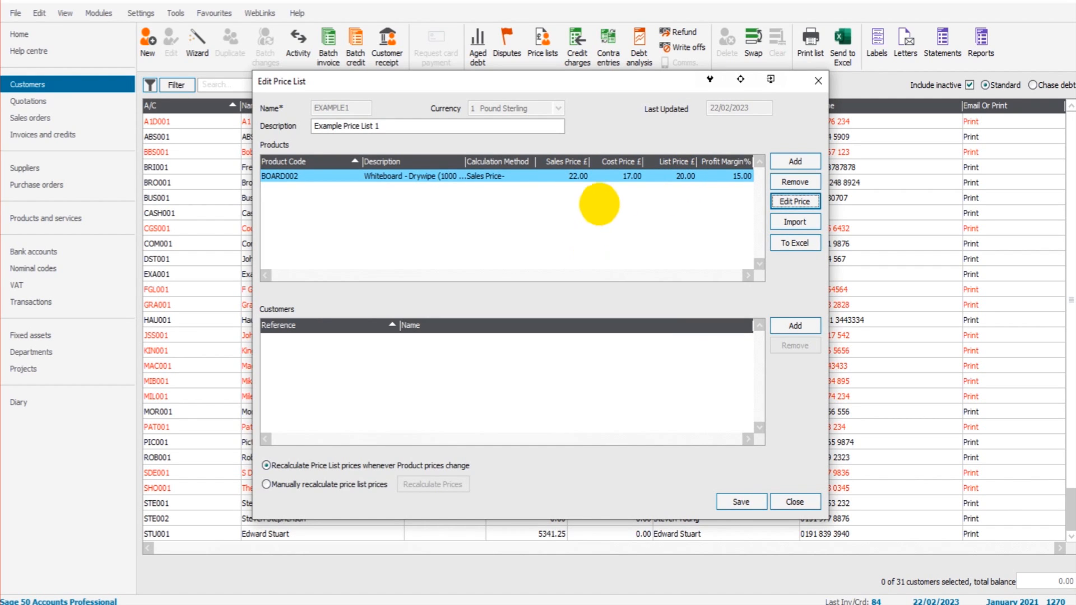
mouse_move(467, 270)
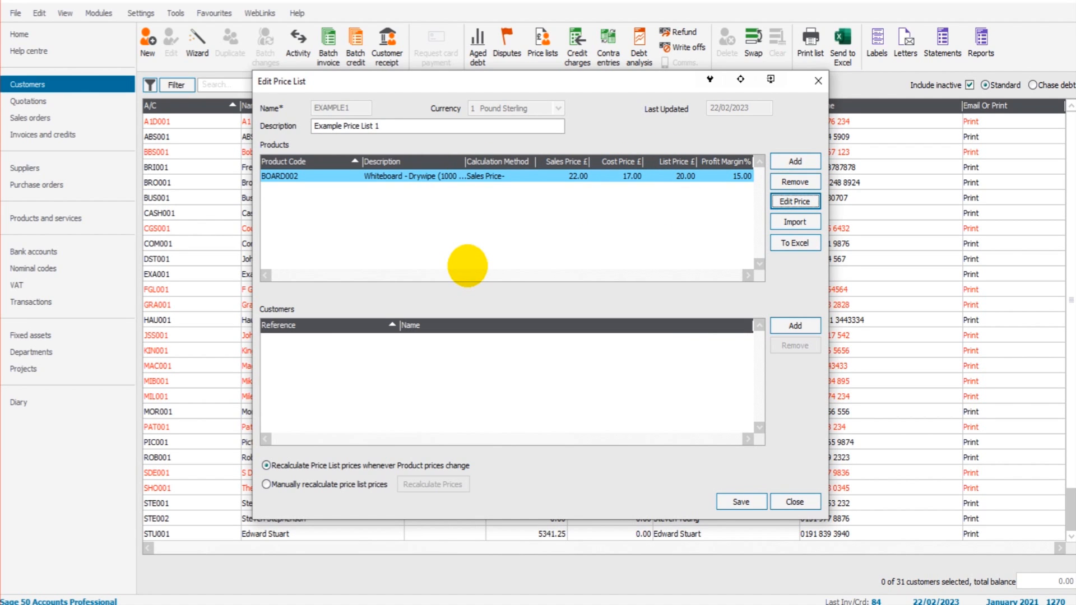
mouse_move(601, 414)
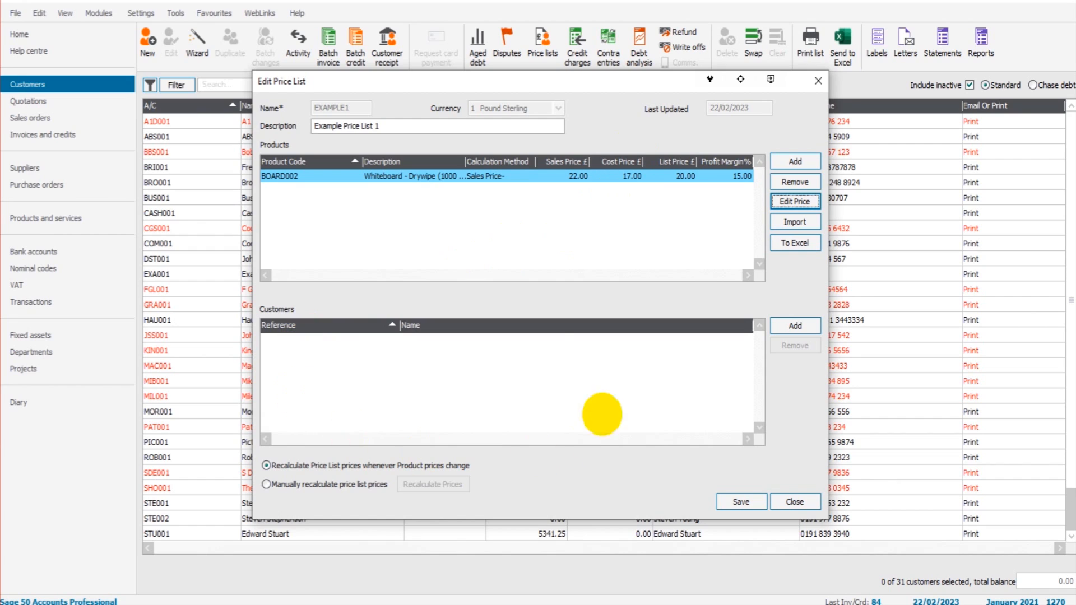
mouse_move(794, 325)
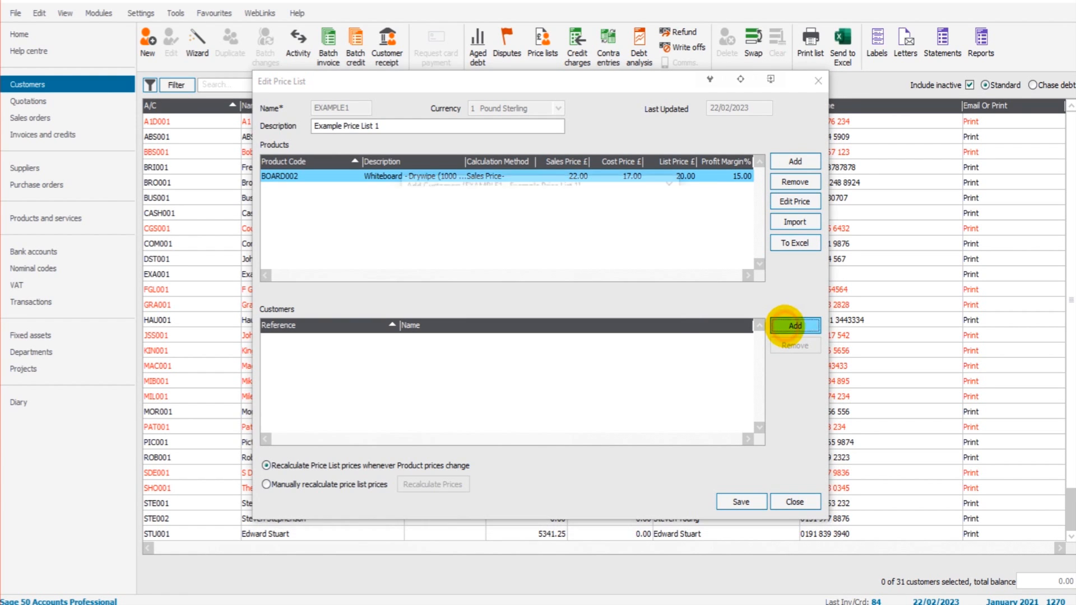
Assign ABS Garages Ltd to EXAMPLE1, confirming its move off TRADEB.
left_click(794, 325)
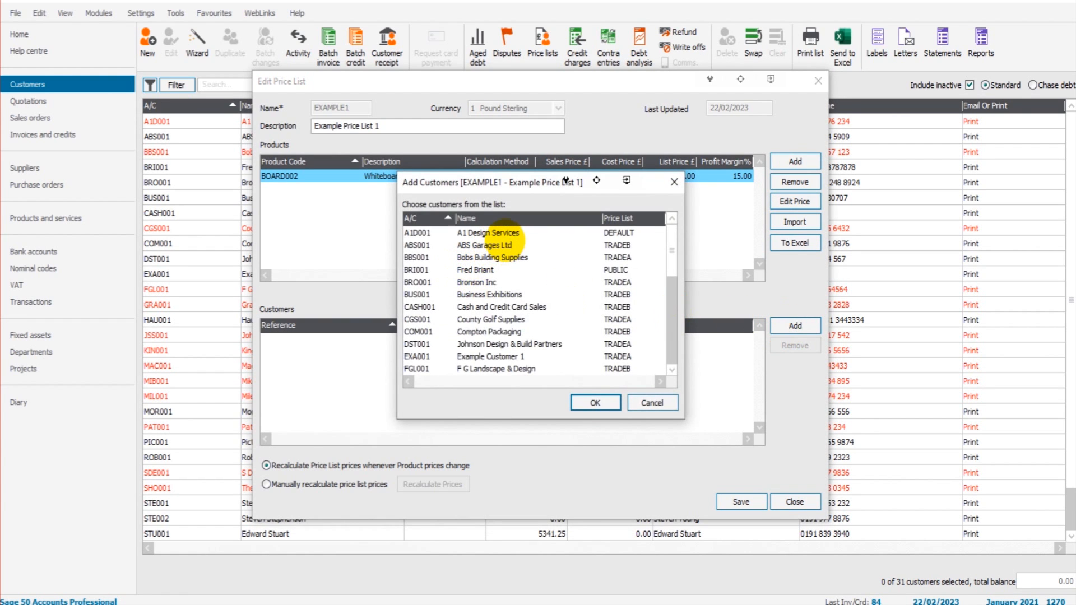
left_click(484, 245)
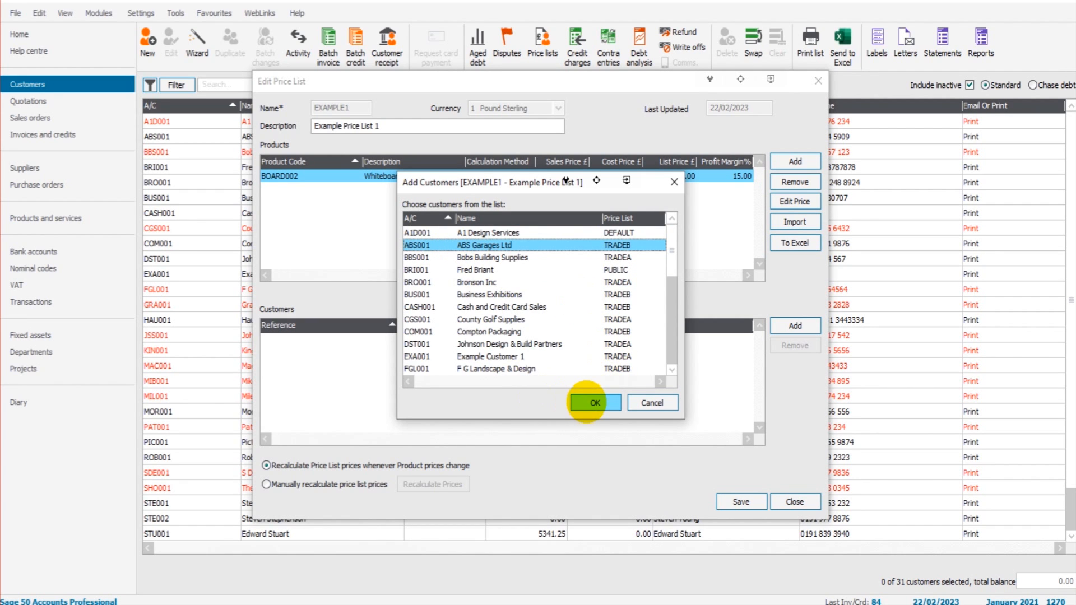
left_click(593, 403)
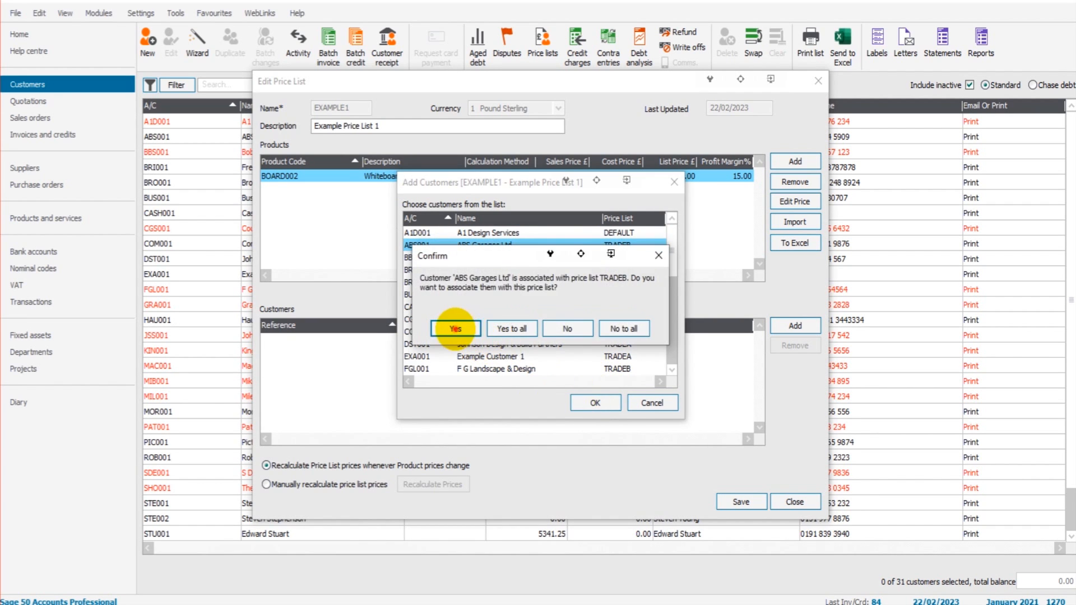
left_click(454, 329)
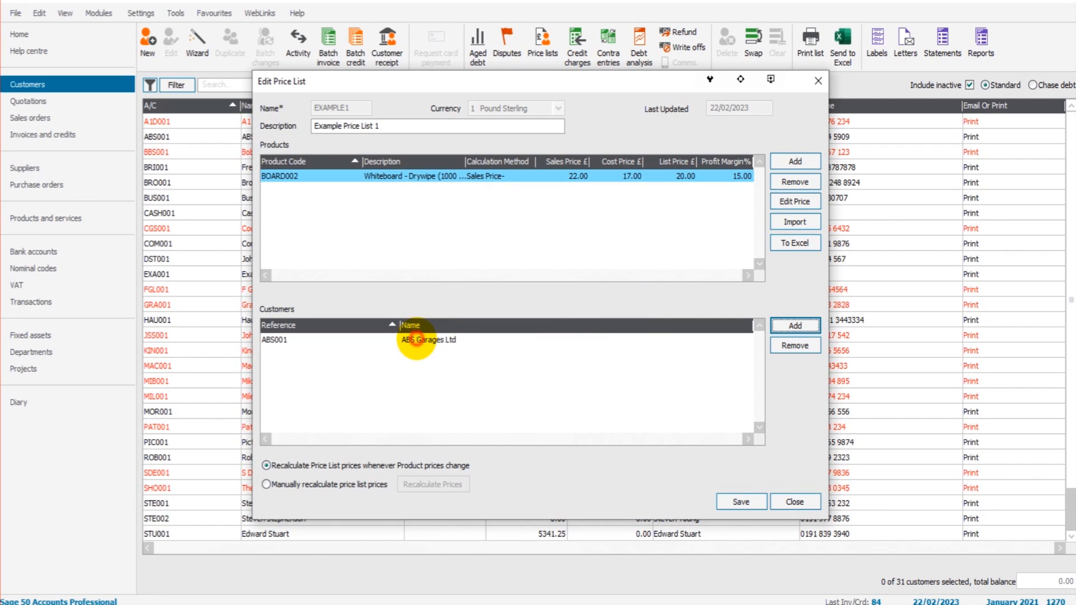
left_click(412, 340)
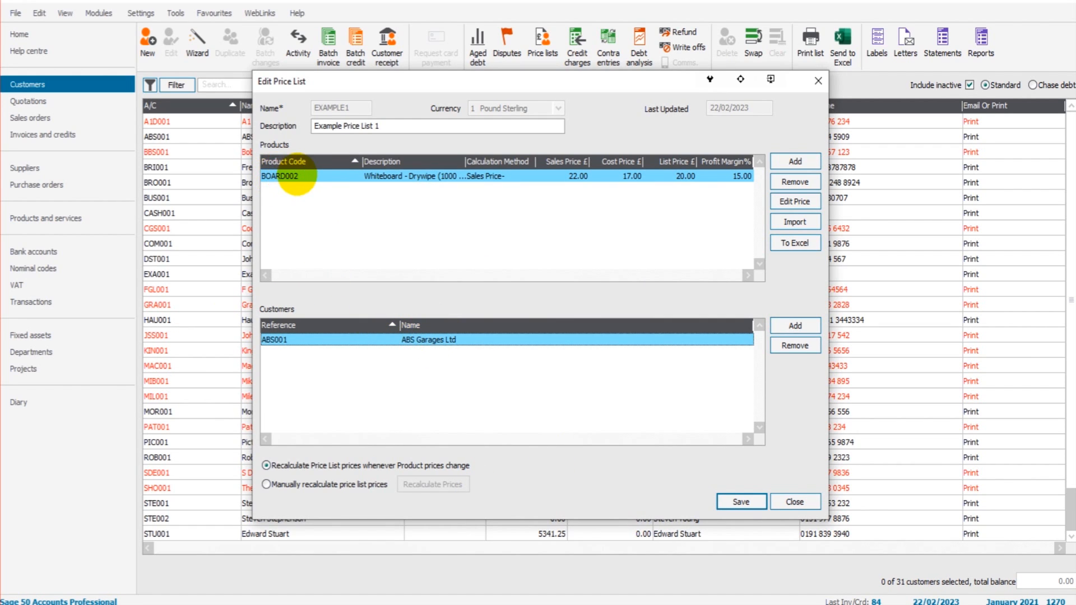
mouse_move(569, 177)
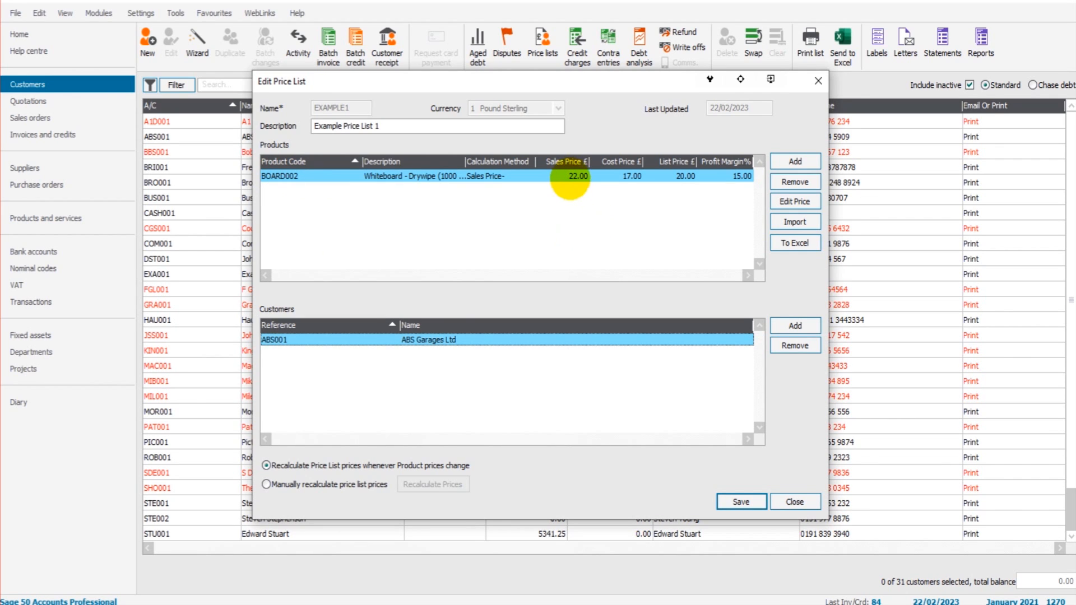
mouse_move(654, 204)
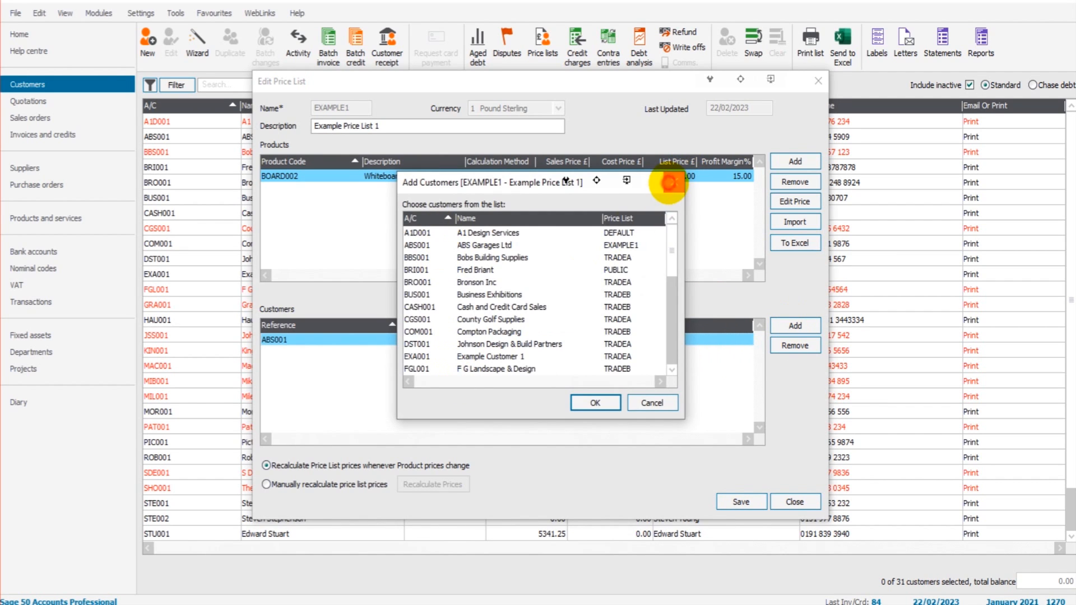
Cancel the customer chooser and close EXAMPLE1, back to customer records.
left_click(593, 403)
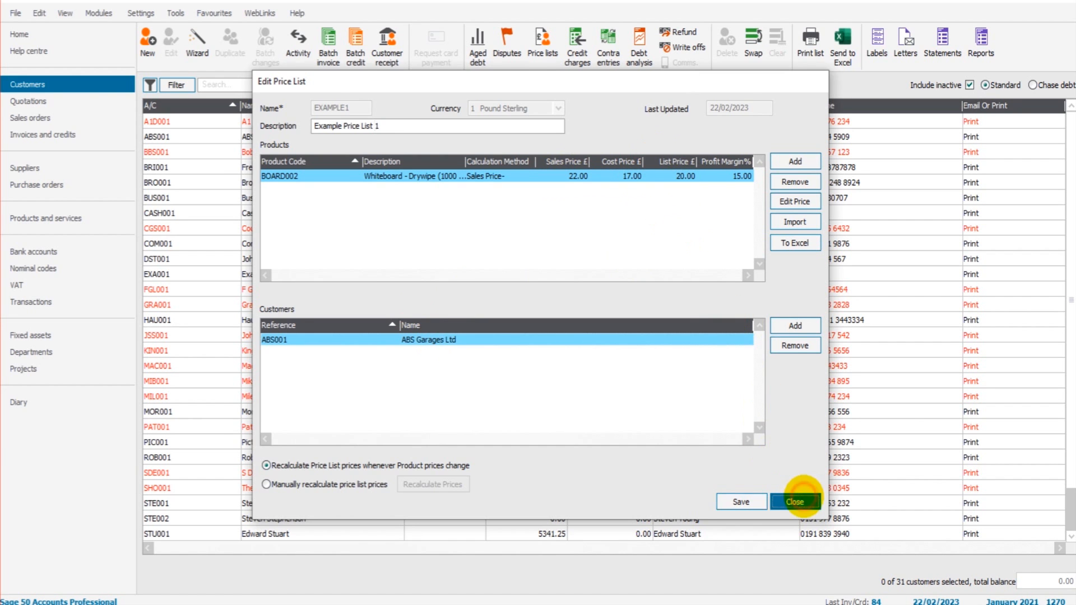
left_click(795, 502)
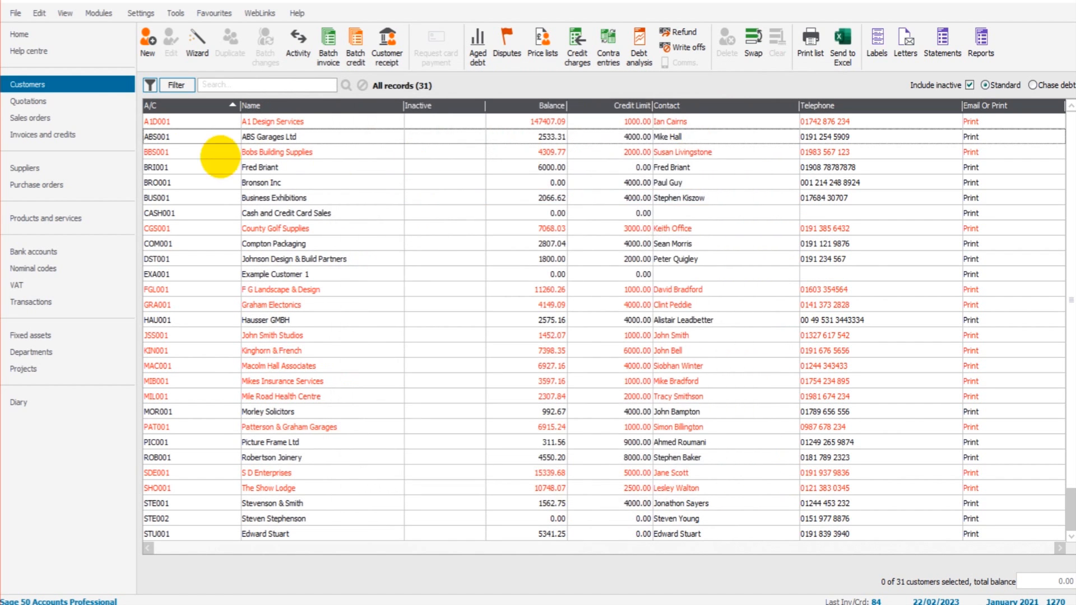
Start a new ABS001 product invoice and confirm BOARD002 prices at 20.00.
left_click(46, 218)
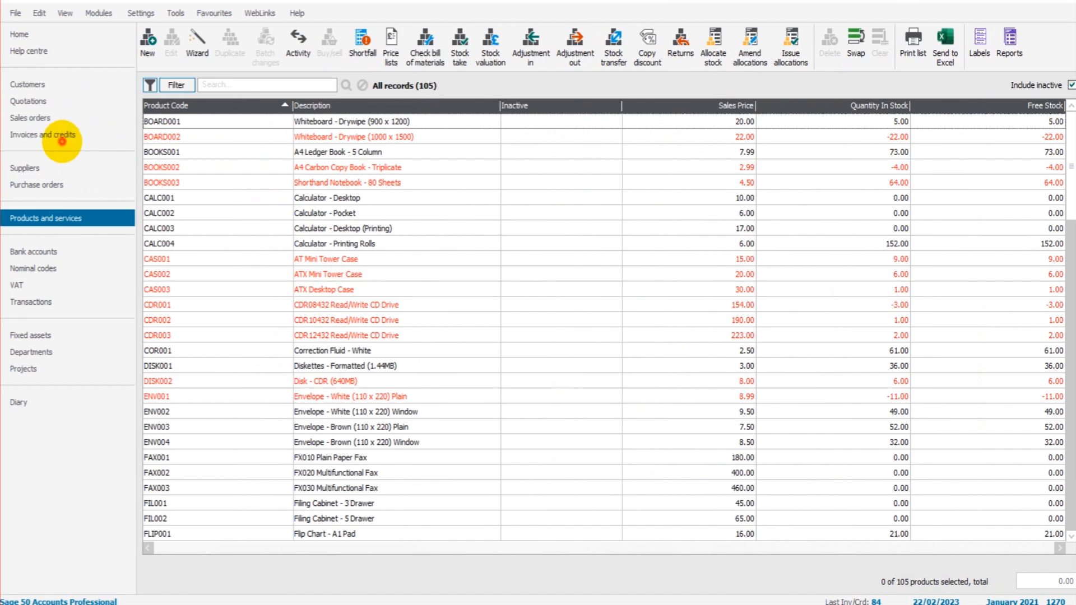
left_click(42, 135)
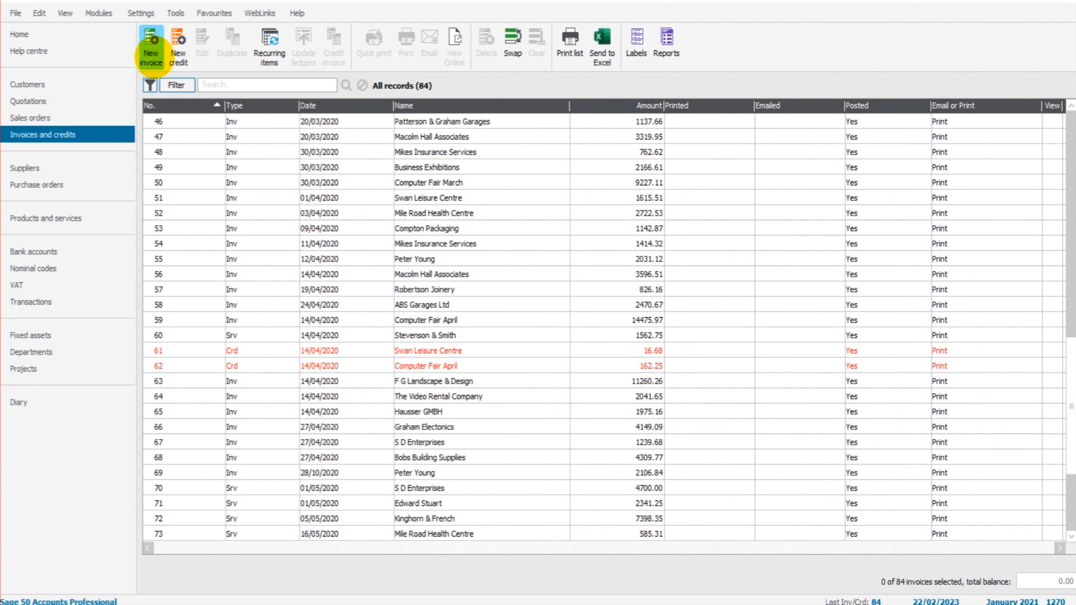
left_click(150, 44)
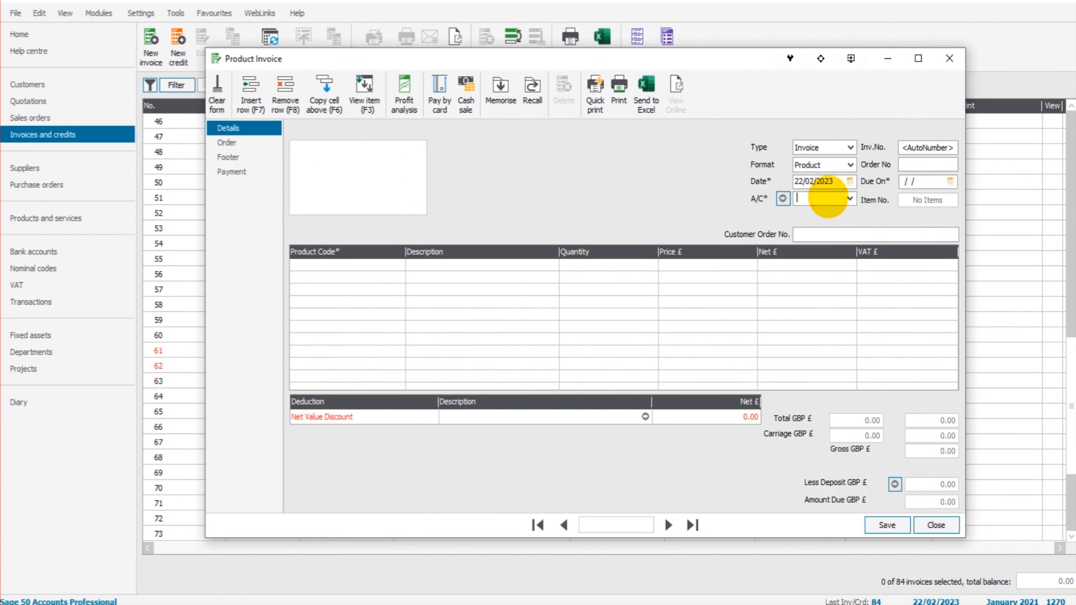
left_click(847, 200)
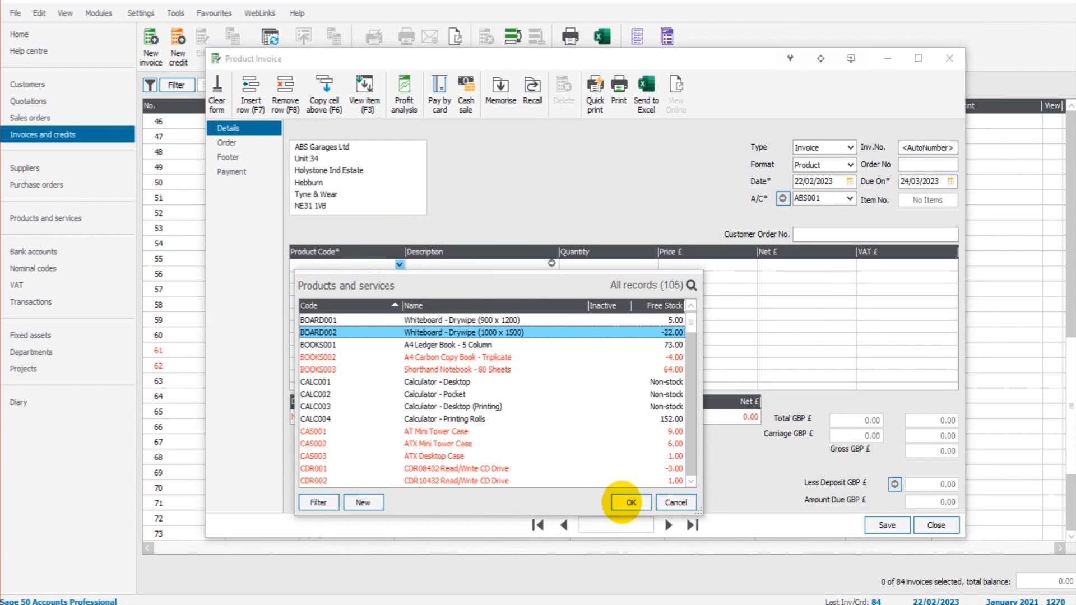
left_click(629, 503)
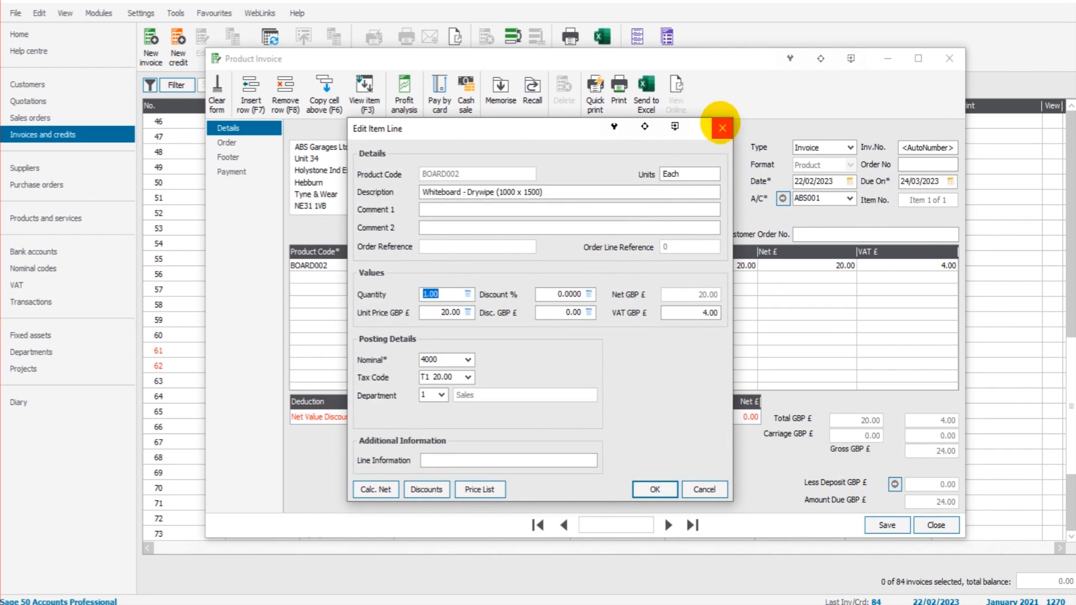
left_click(721, 129)
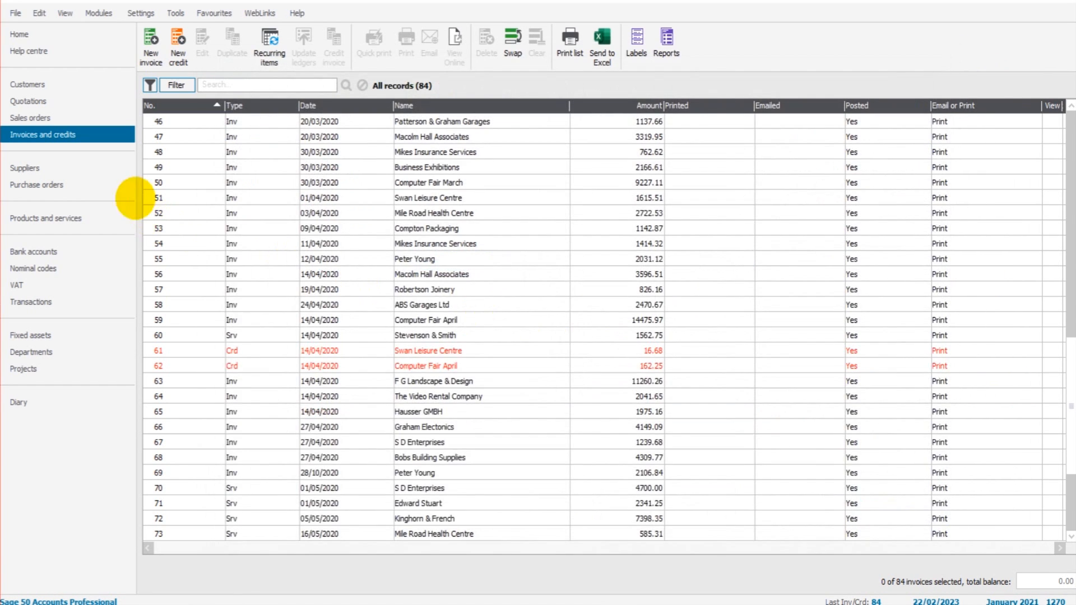
Check the McNally and Thompsons Electricals supplier price lists, both holding no products.
left_click(27, 83)
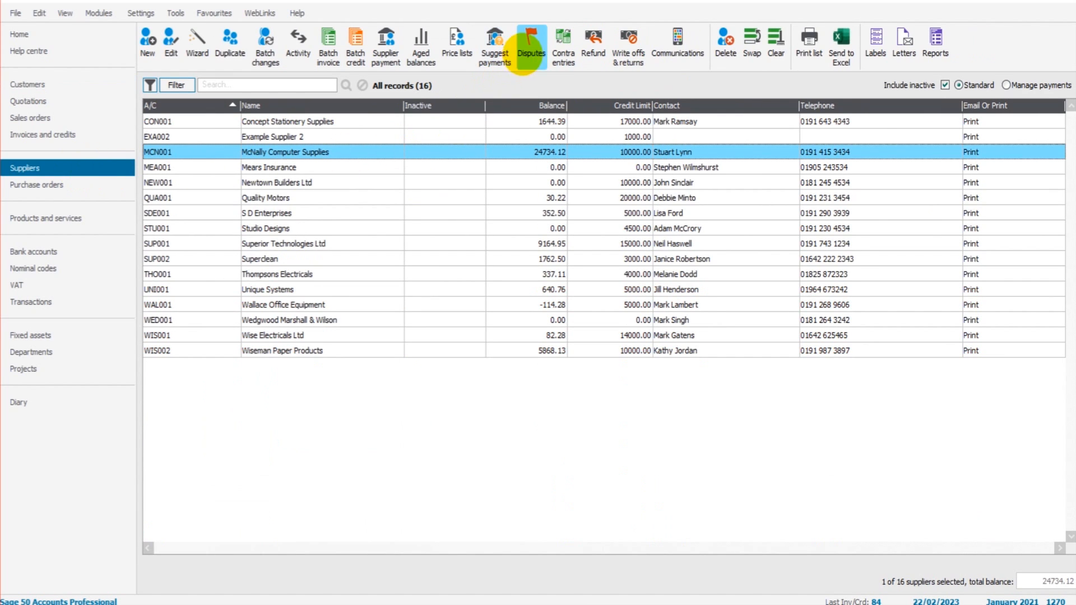
left_click(457, 43)
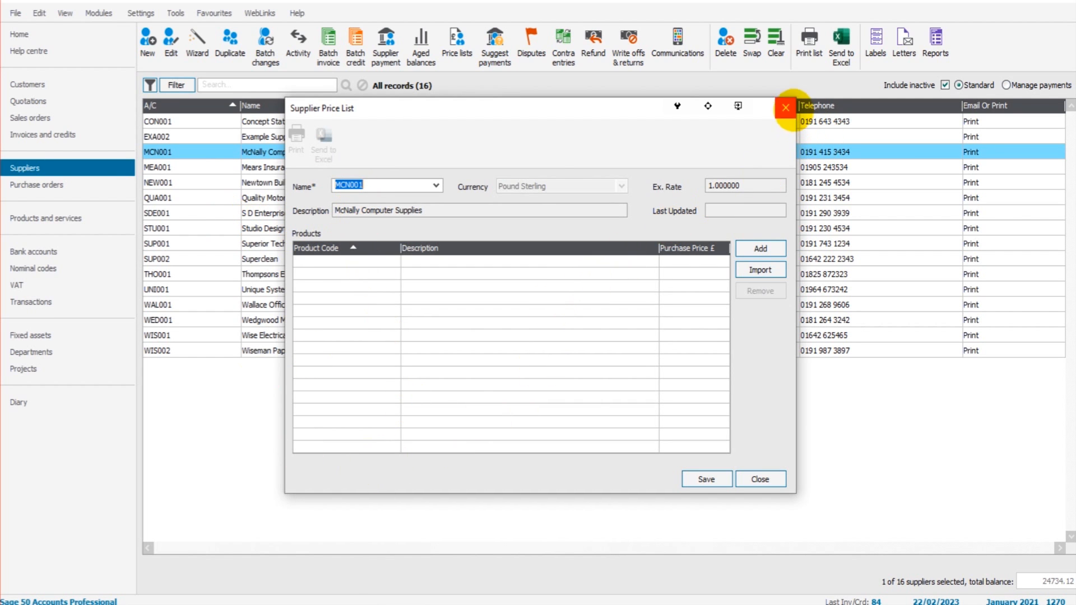
left_click(786, 108)
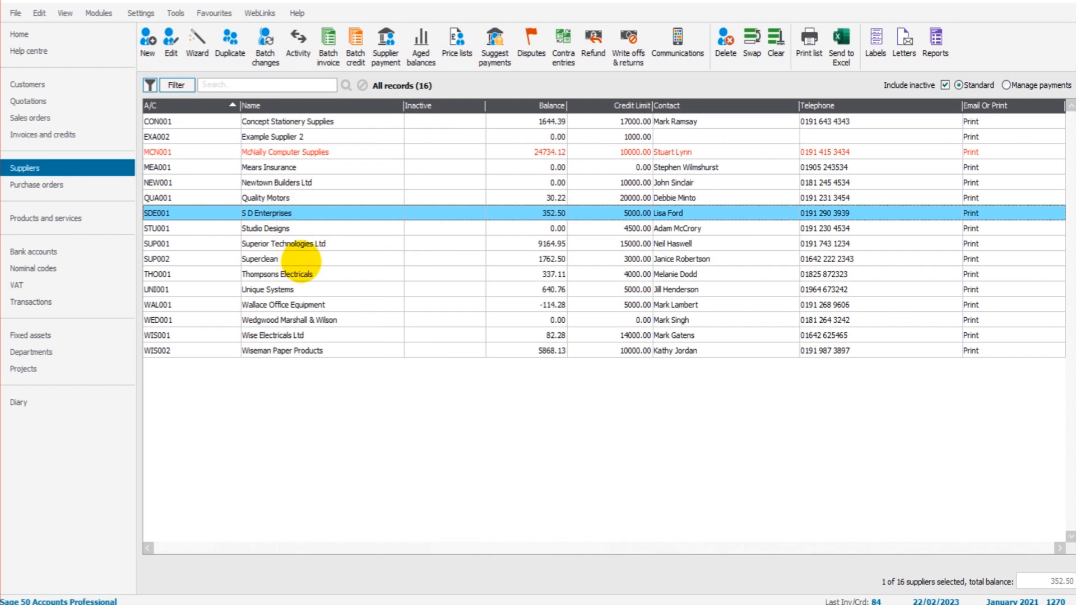
left_click(276, 274)
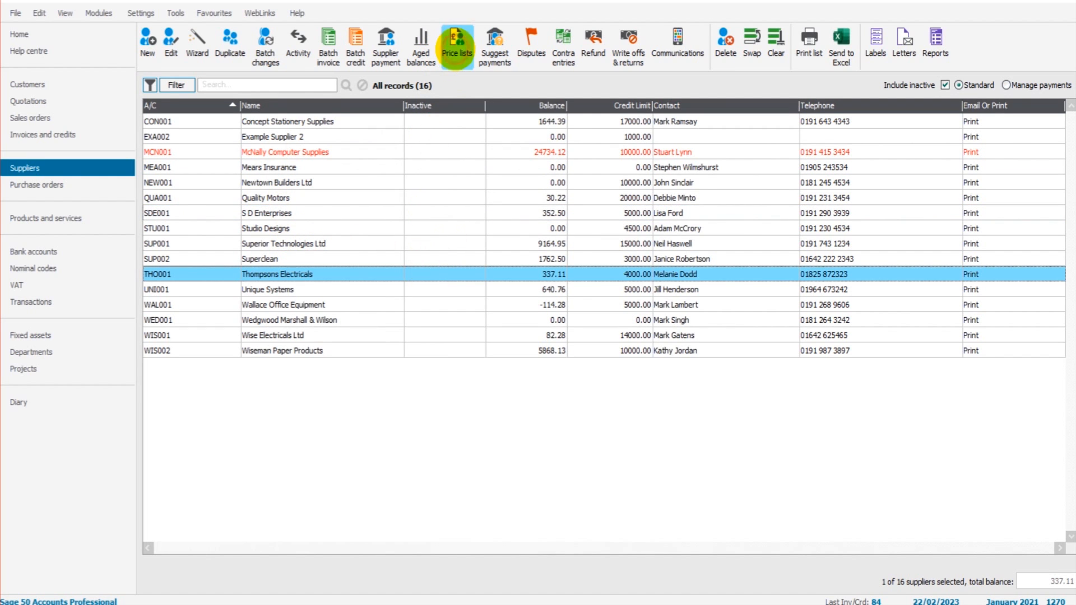
left_click(456, 45)
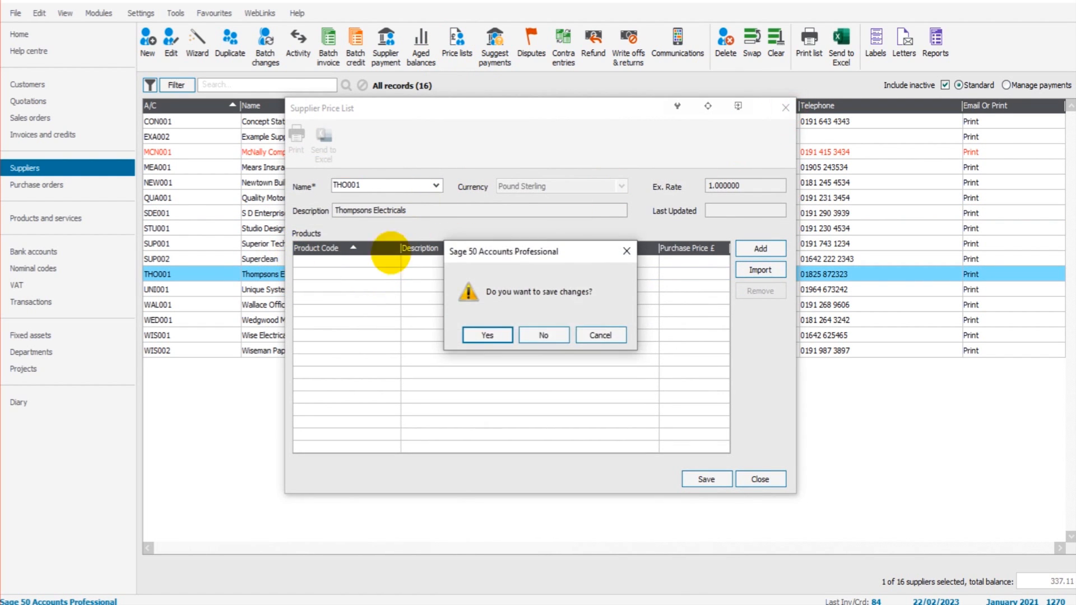
left_click(542, 336)
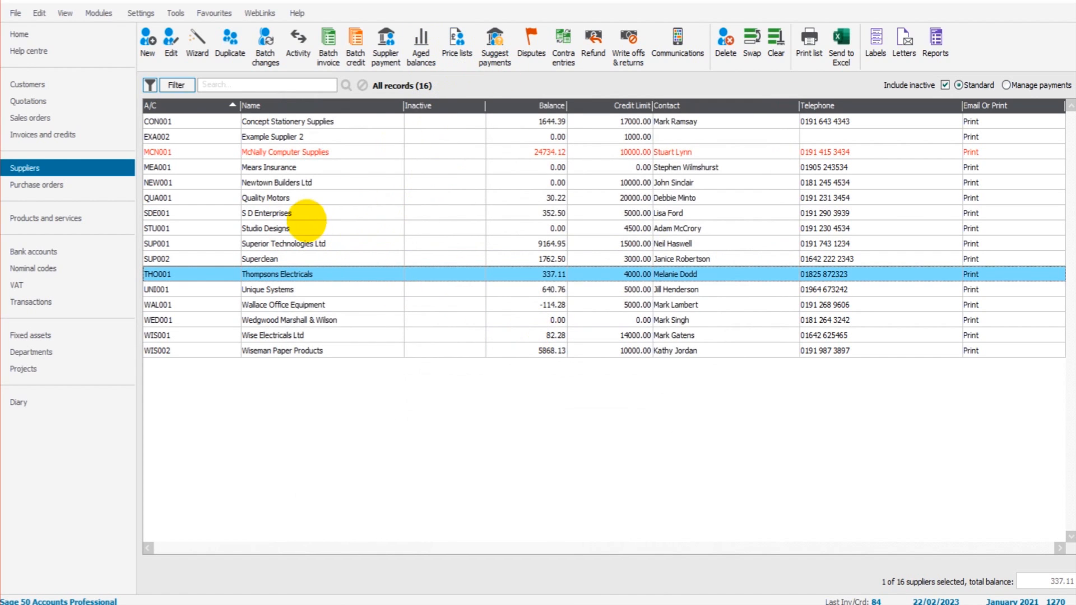
Select S D Enterprises, then switch to the 31-record customers list.
left_click(268, 213)
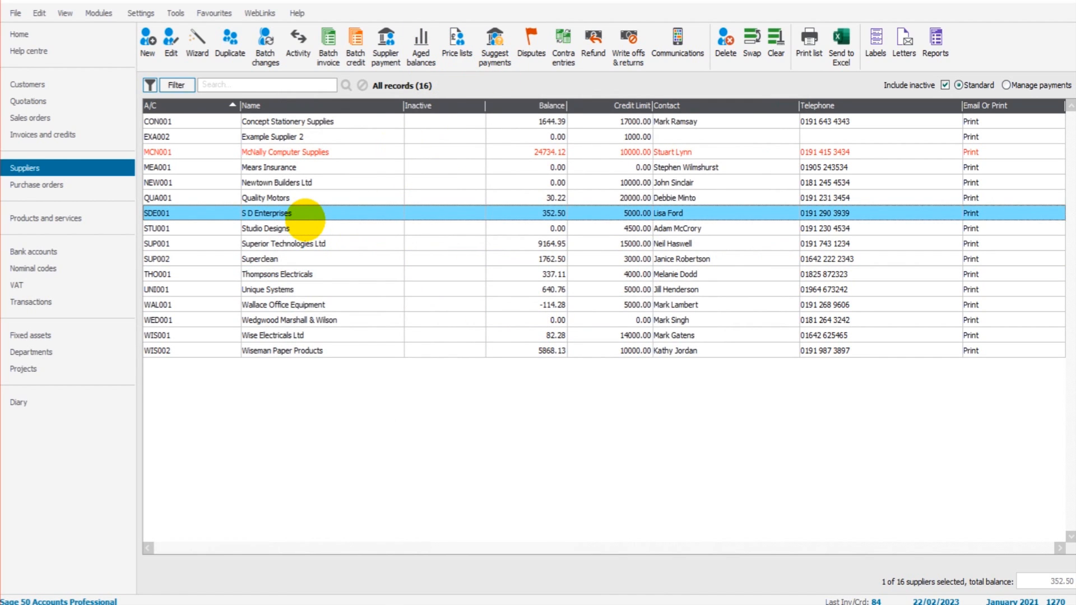
mouse_move(45, 217)
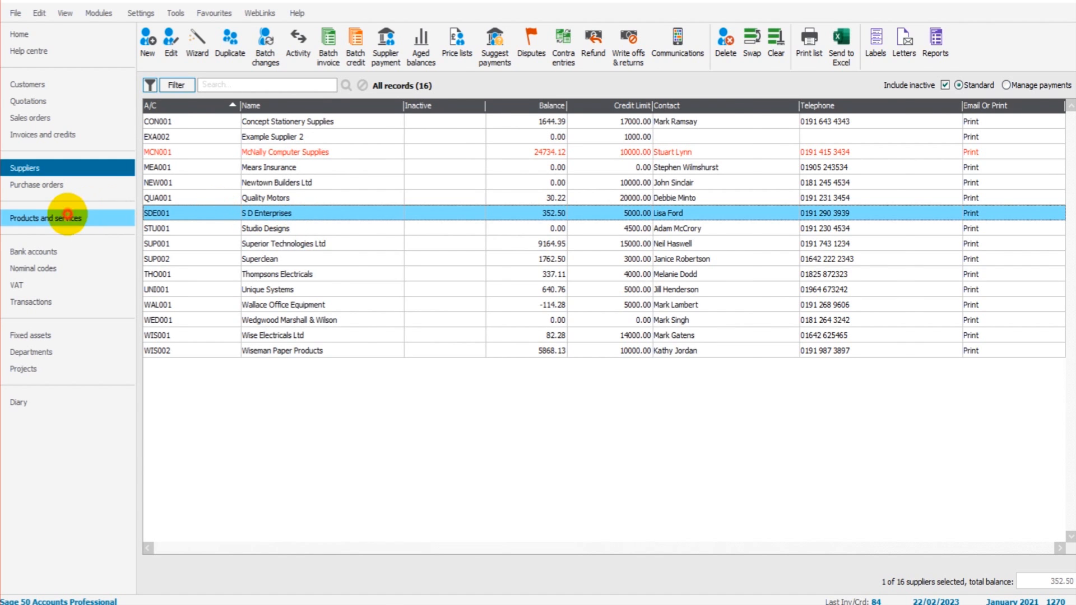
left_click(45, 217)
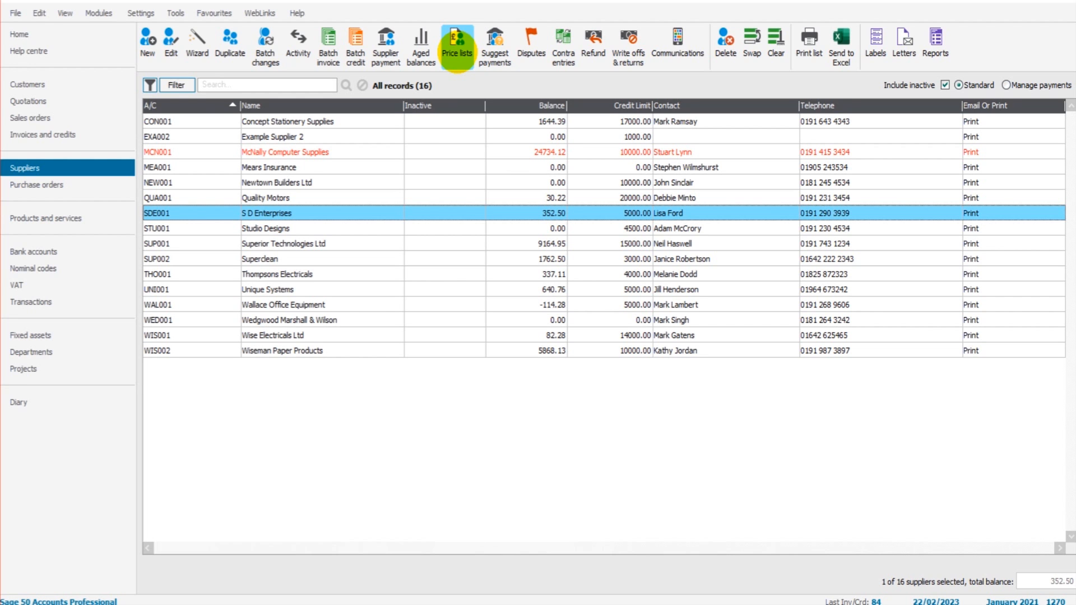
left_click(28, 85)
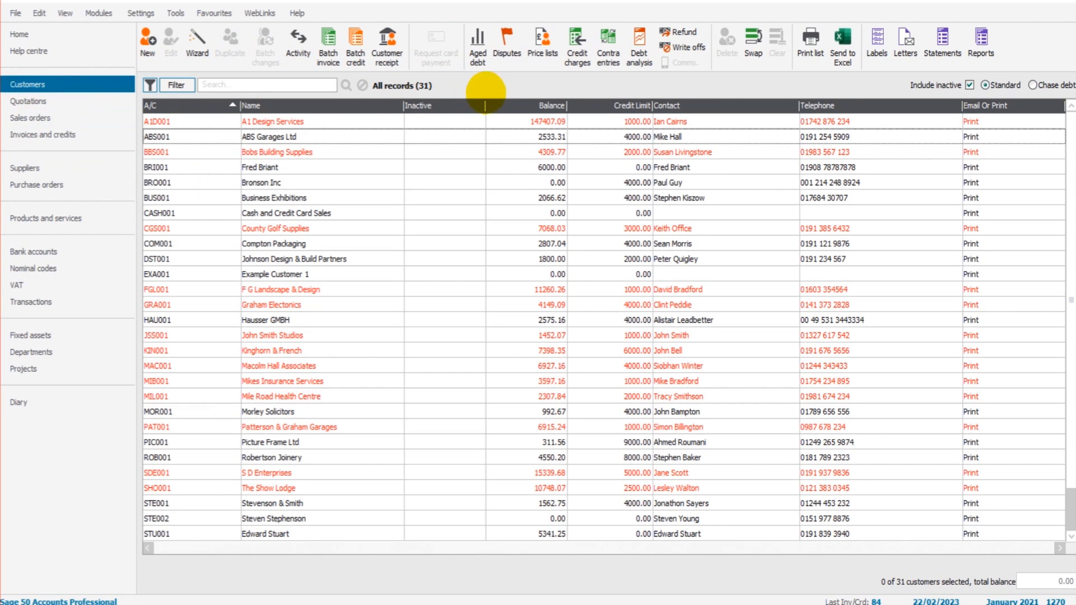
Reopen EXAMPLE1, view BOARD002's 20.00 price details, then close all price list windows.
left_click(542, 45)
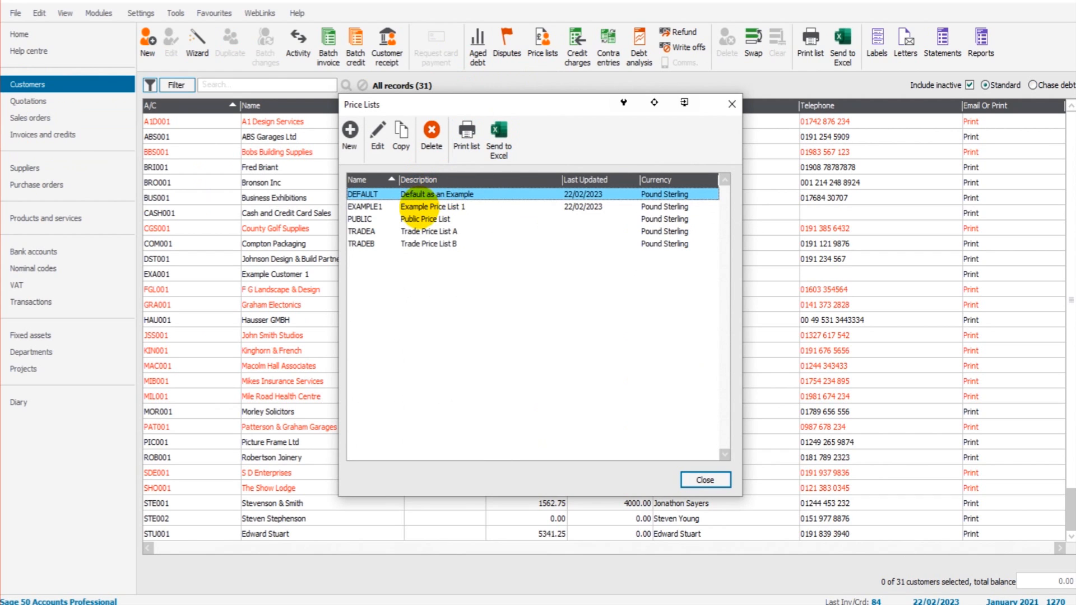
left_click(446, 207)
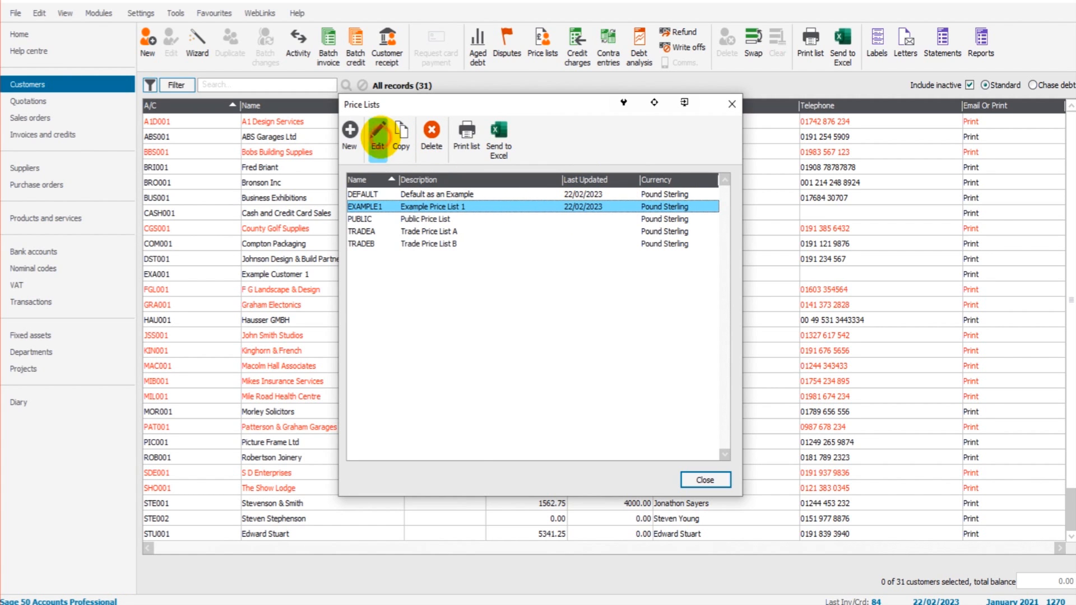
left_click(376, 135)
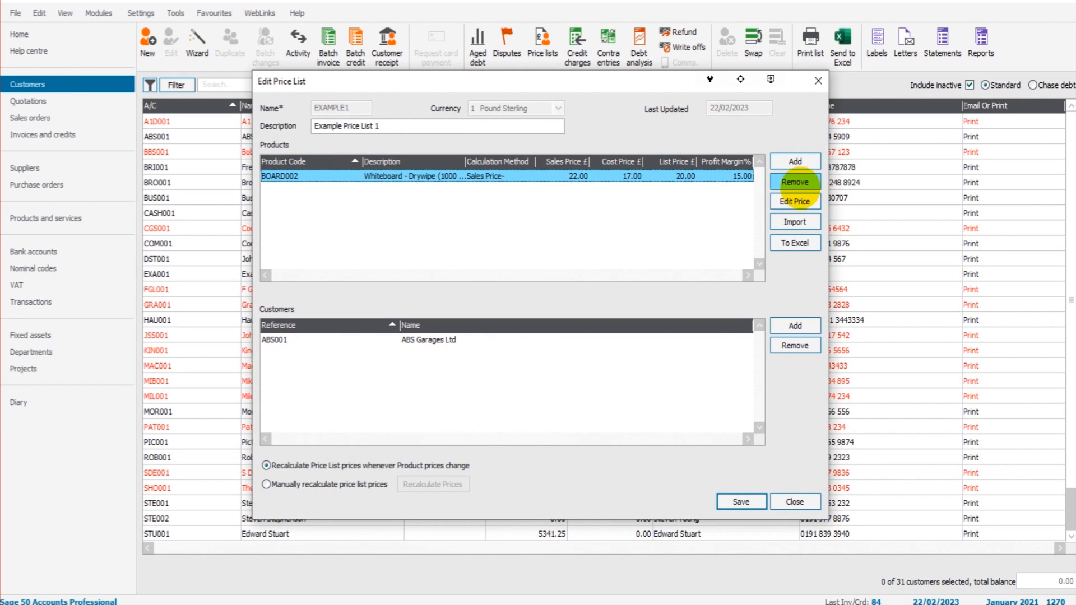
left_click(795, 201)
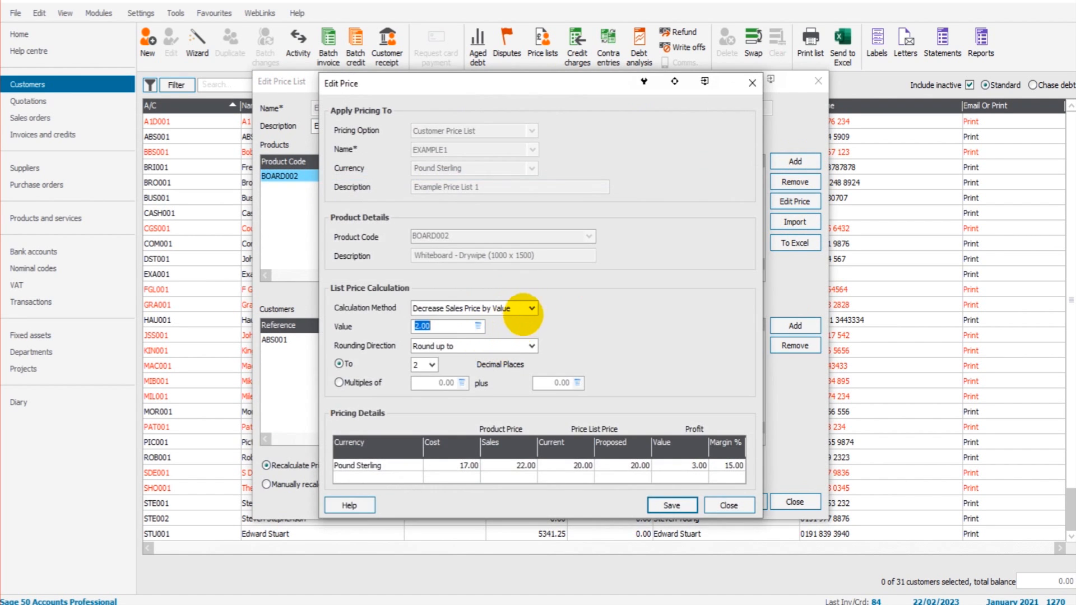
left_click(670, 506)
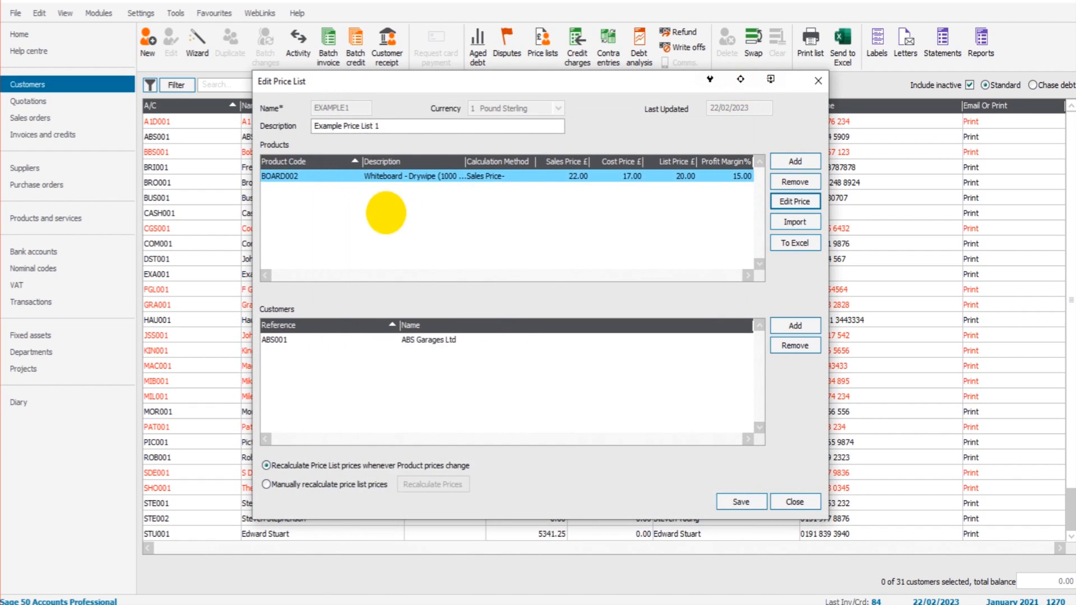
left_click(450, 340)
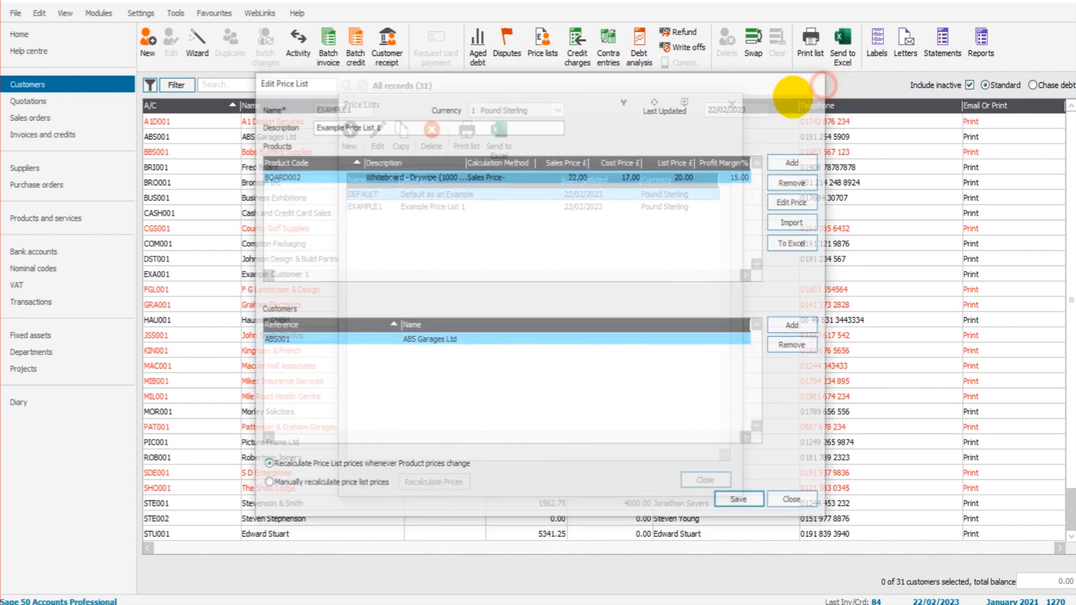
left_click(791, 498)
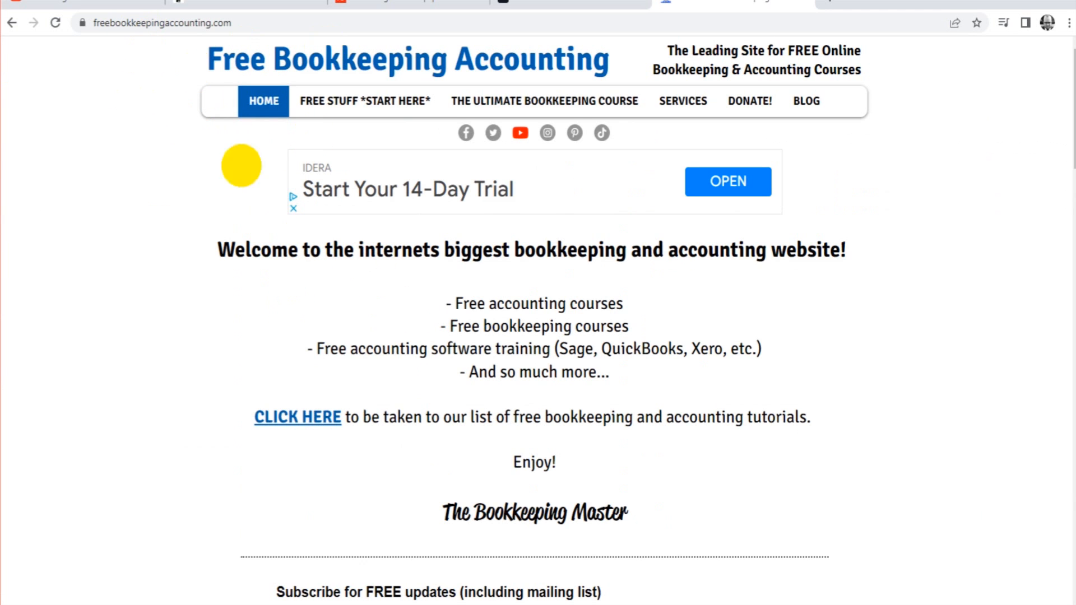
Go from FREE STUFF *START HERE* to the Sage Accounts training page and browse its courses.
left_click(364, 101)
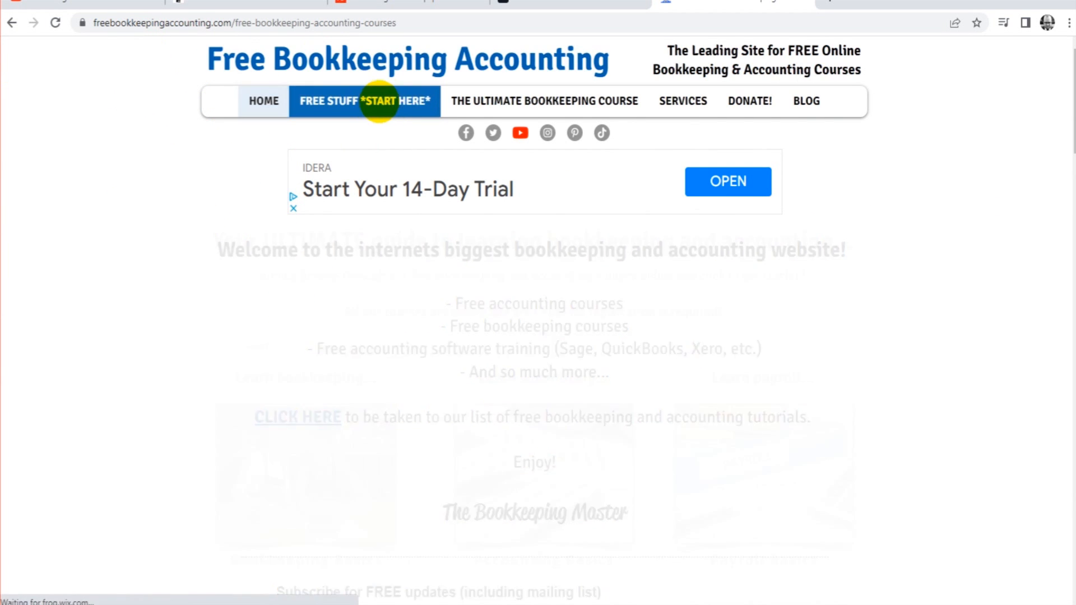
scroll("down", 3)
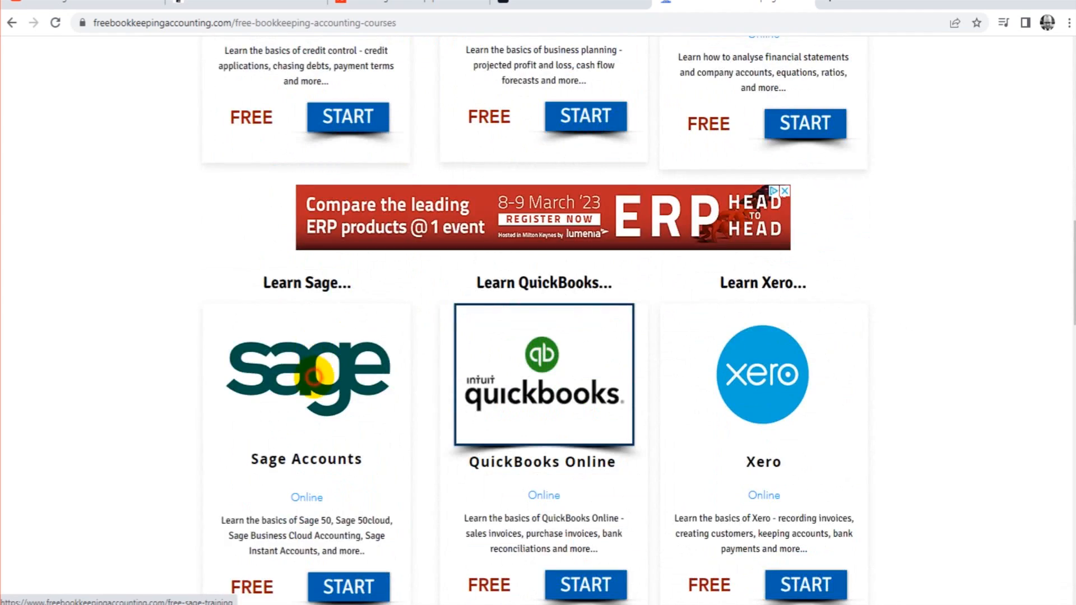
left_click(346, 585)
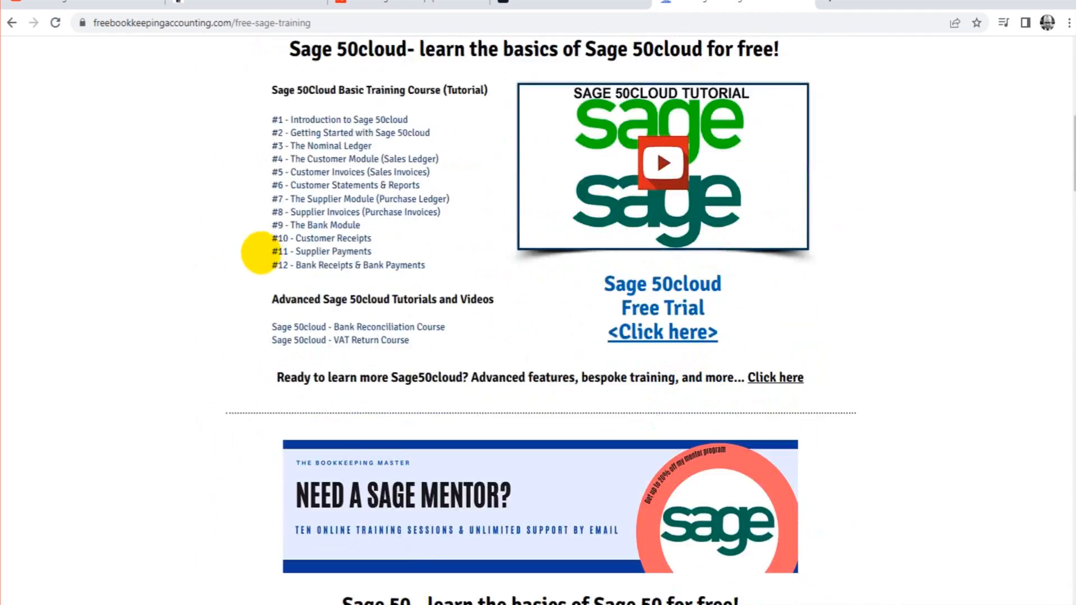
scroll("down", 3)
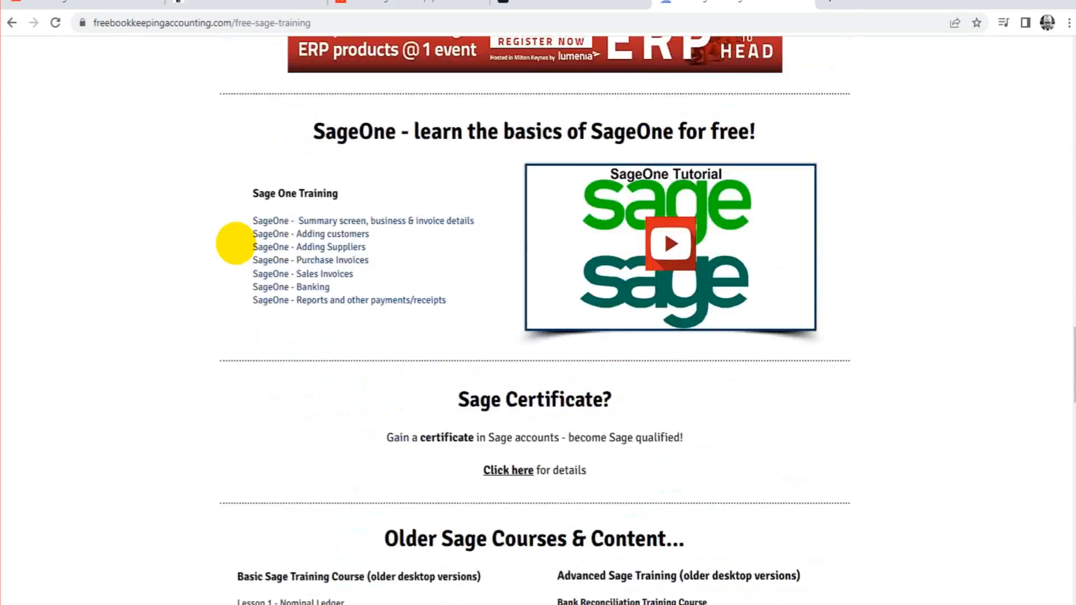
scroll("down", 3)
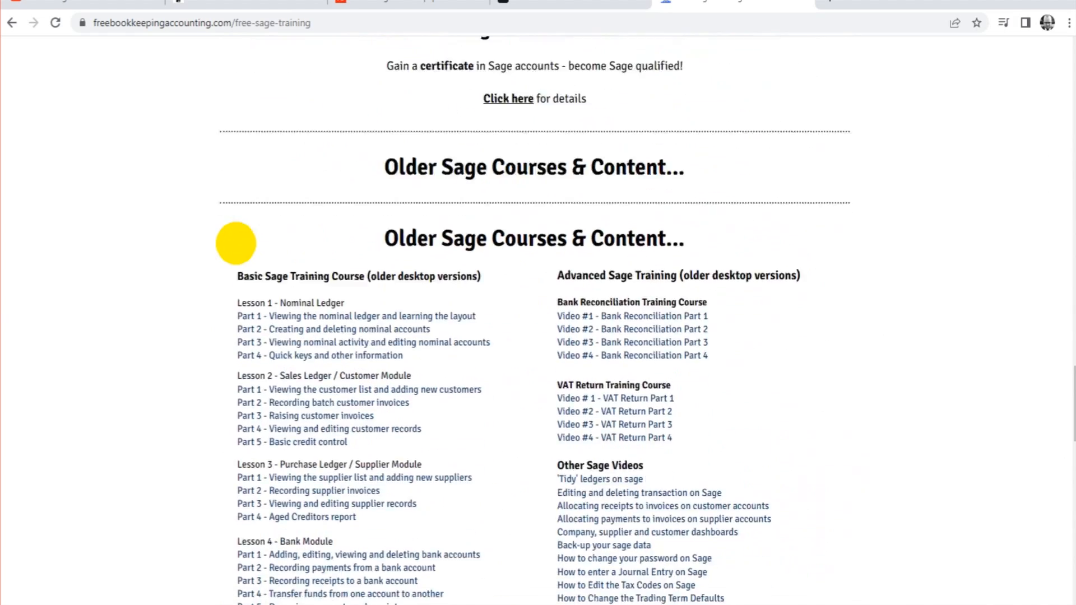
scroll("up", 3)
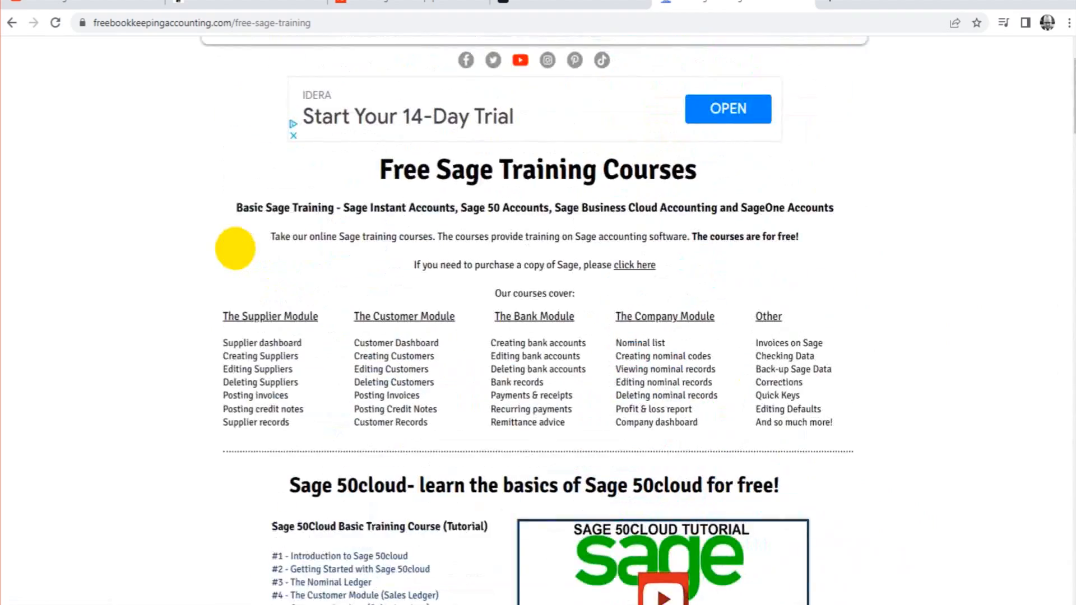